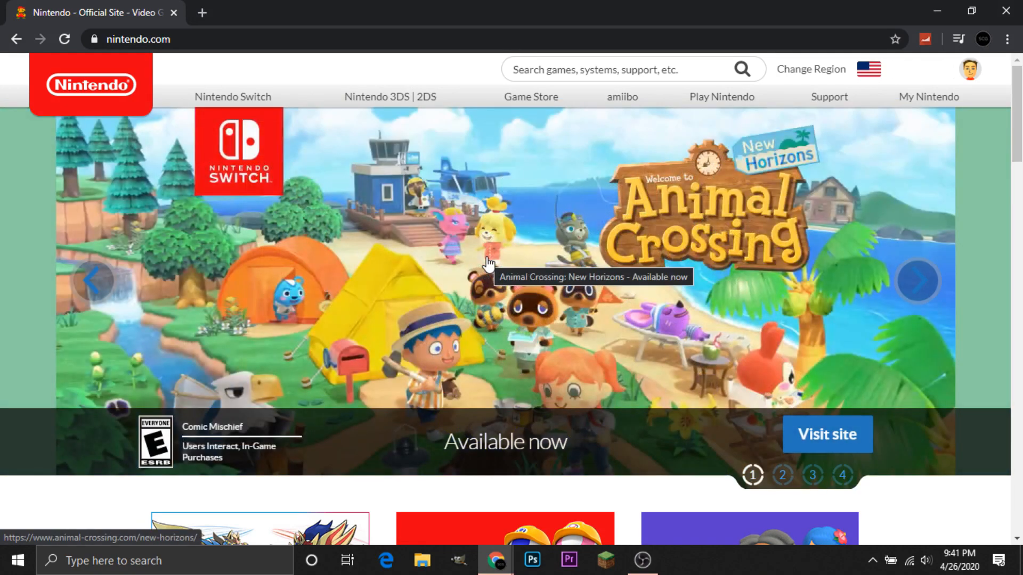
Reach the Sign-in and security settings page from the profile avatar's Settings entry.
left_click(784, 475)
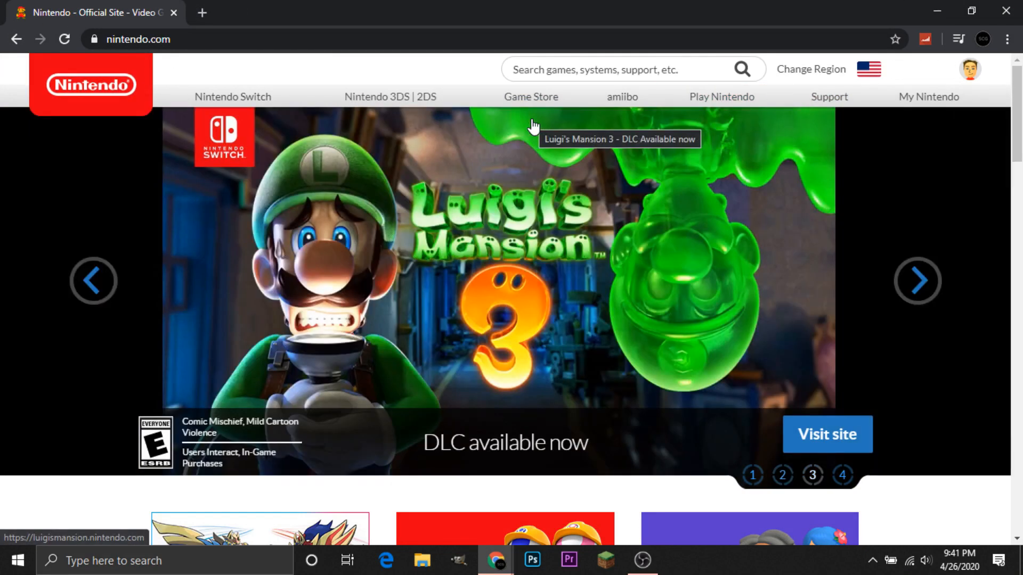
mouse_move(464, 134)
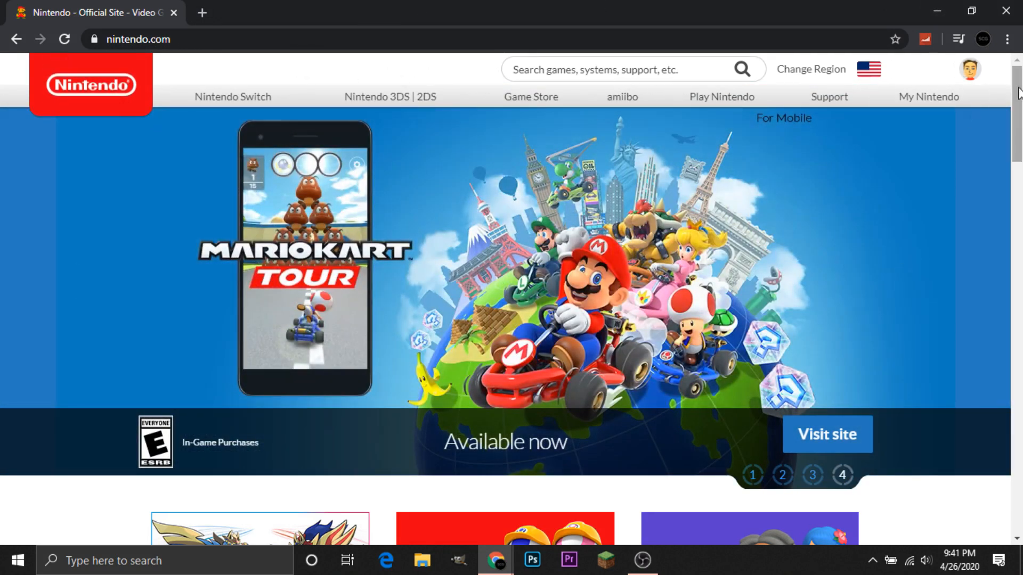
mouse_move(913, 142)
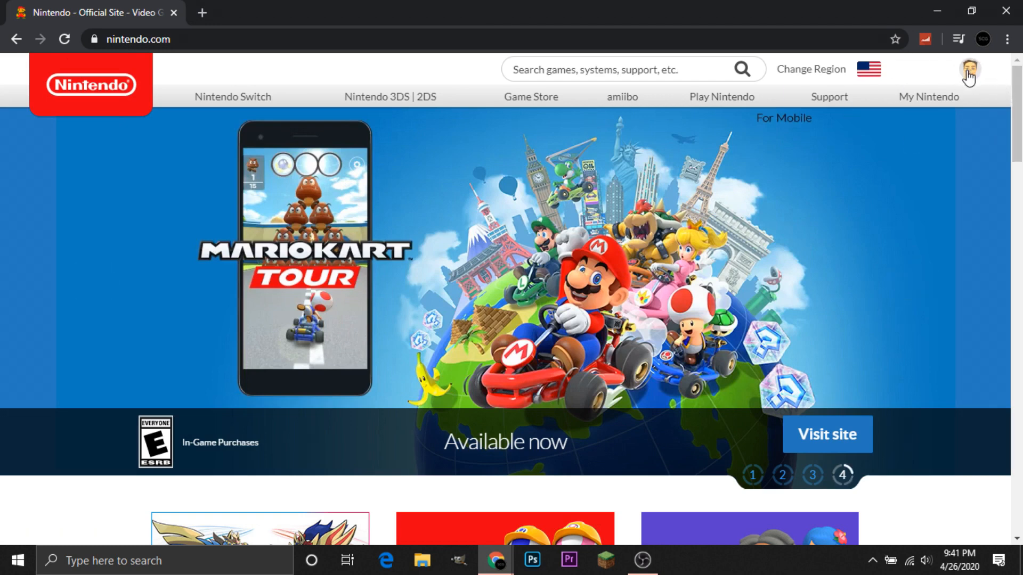
left_click(969, 70)
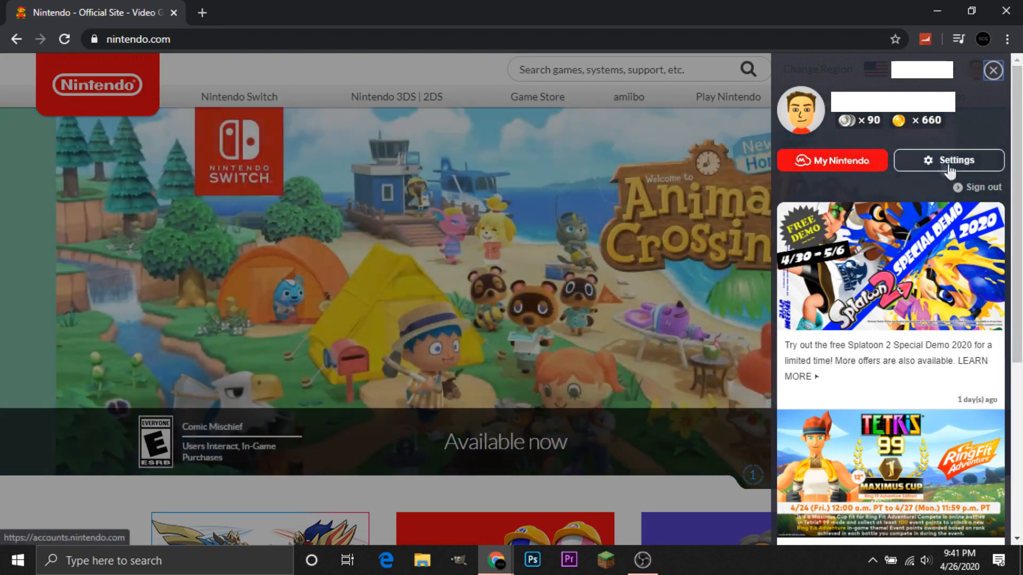
left_click(948, 161)
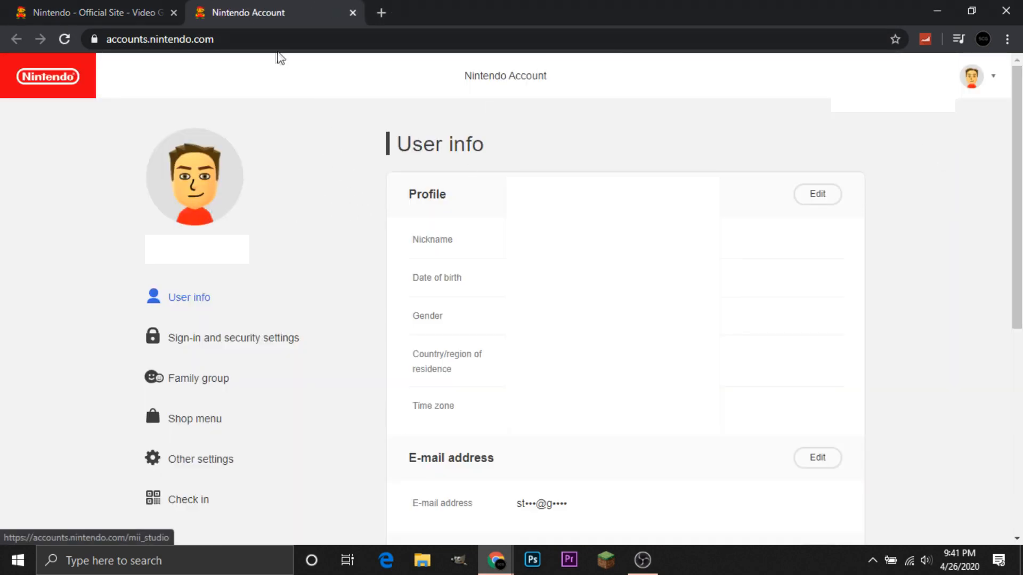
left_click(233, 338)
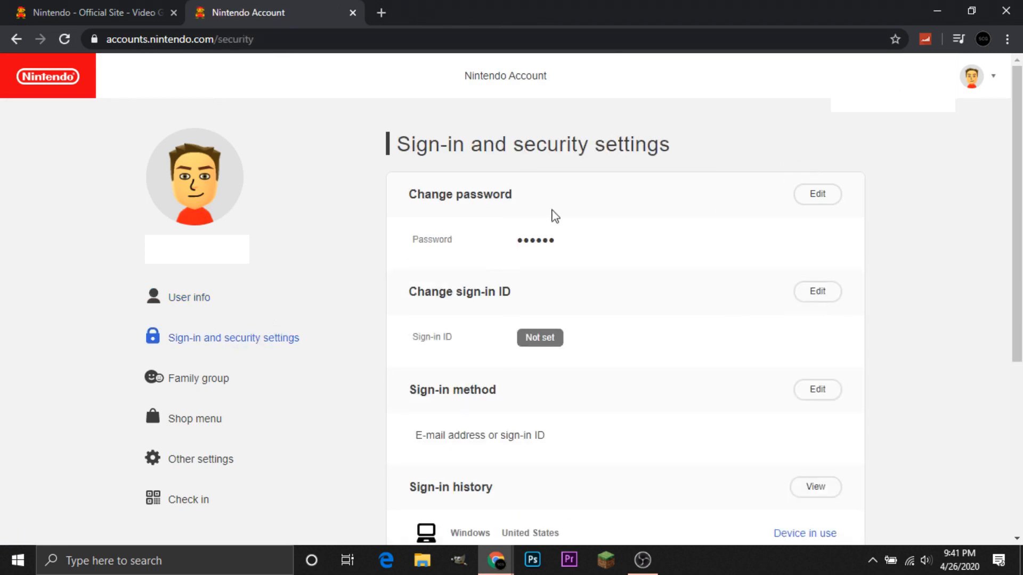
mouse_move(682, 200)
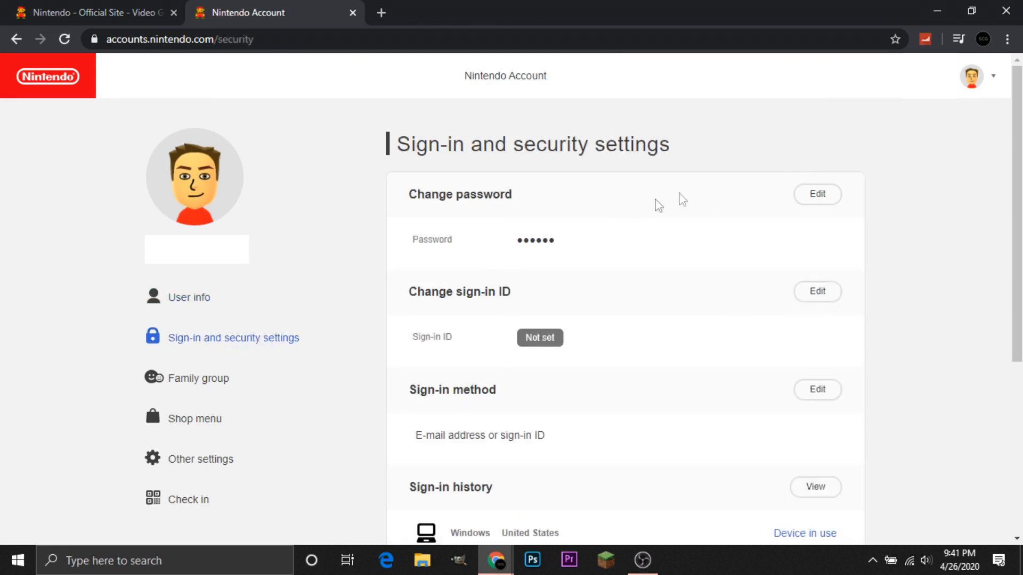
mouse_move(510, 358)
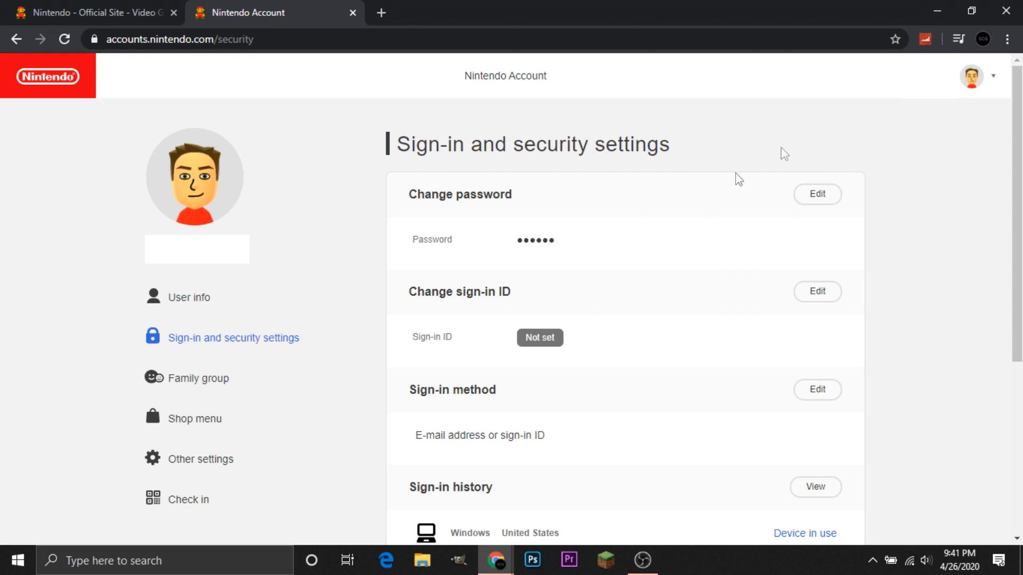
left_click(816, 194)
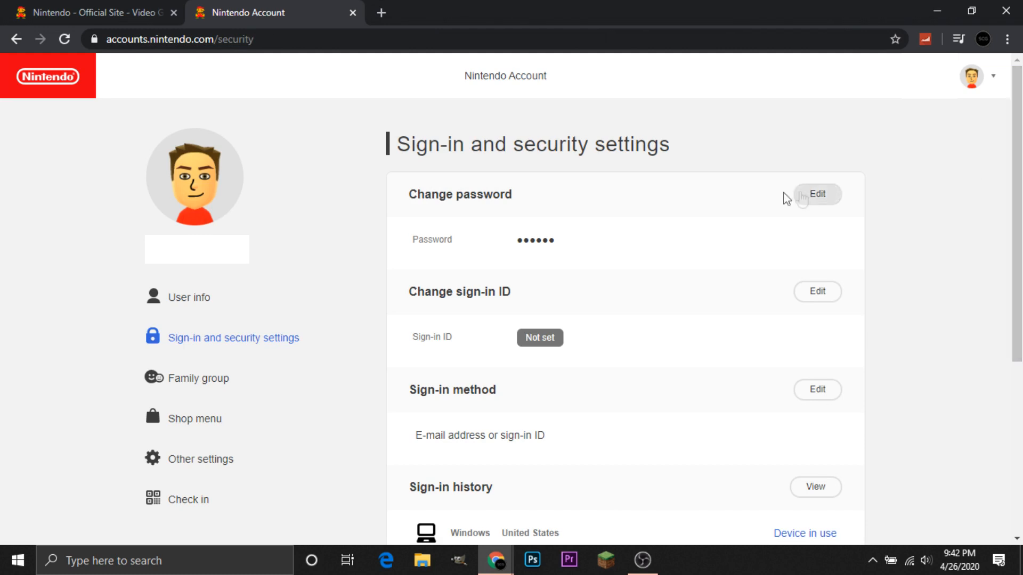
mouse_move(681, 203)
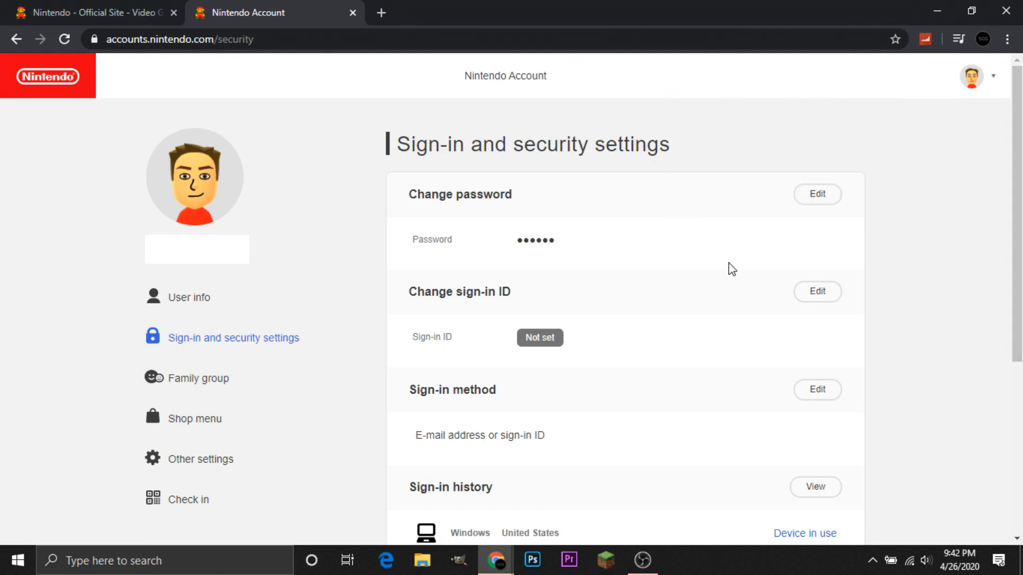
Start 2-Step Verification setup via Edit and submit the e-mail address verification request.
scroll("down", 3)
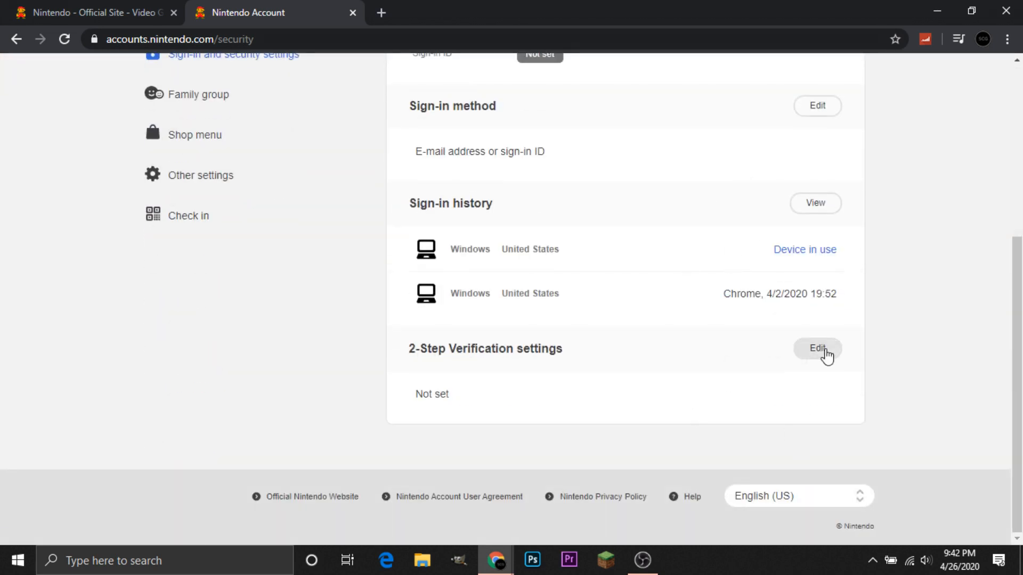
left_click(817, 348)
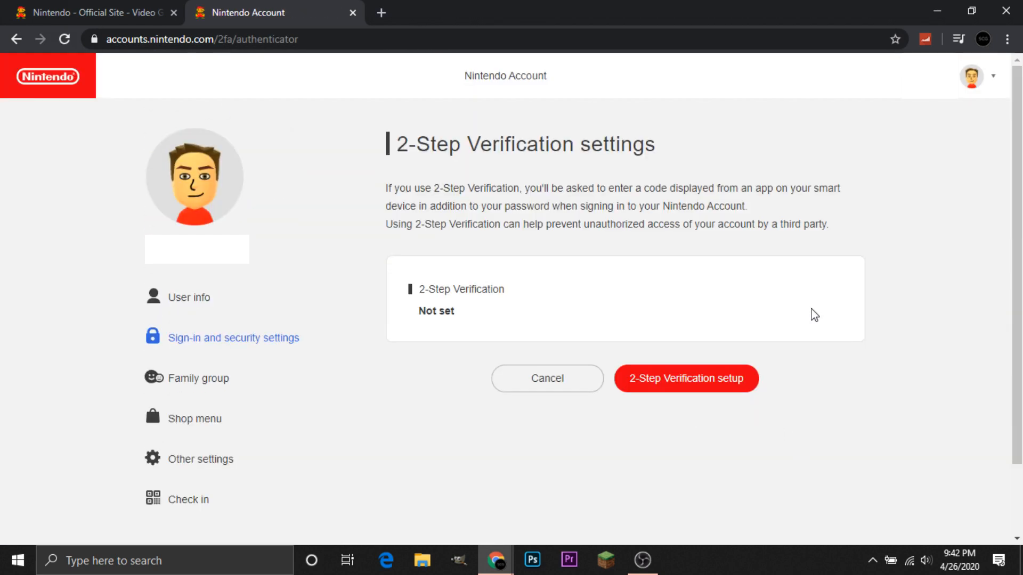
mouse_move(711, 385)
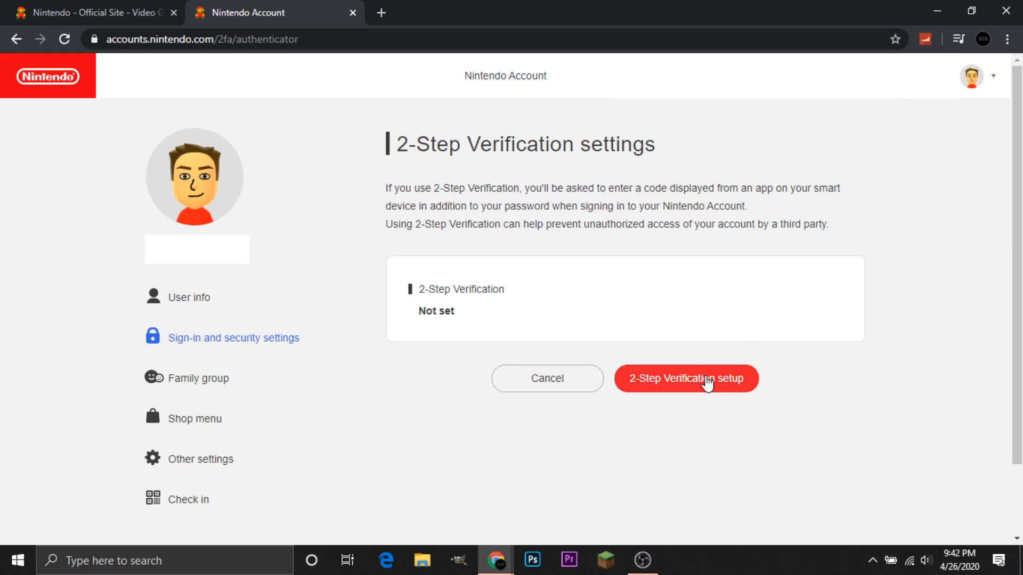
left_click(685, 378)
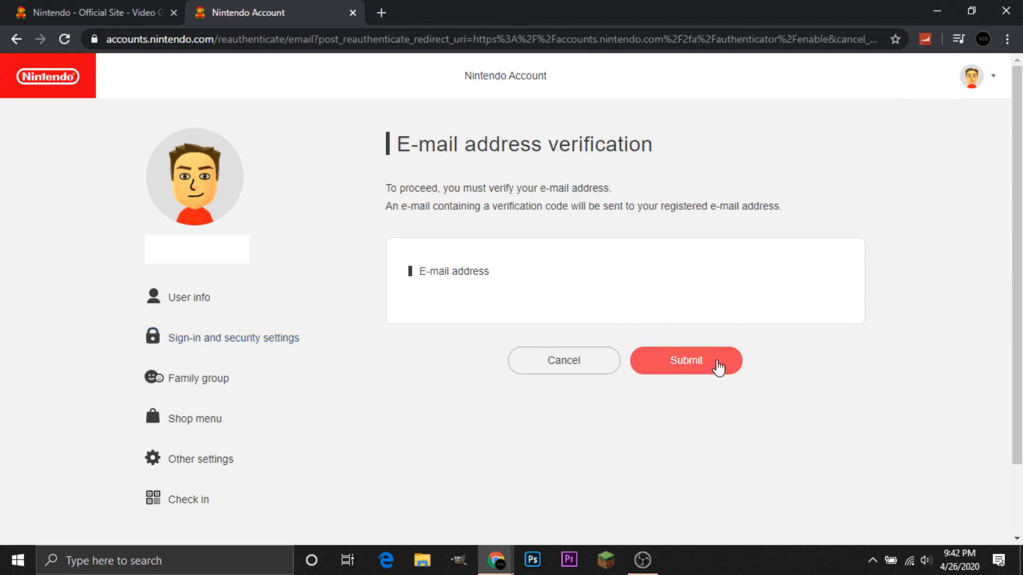
mouse_move(747, 372)
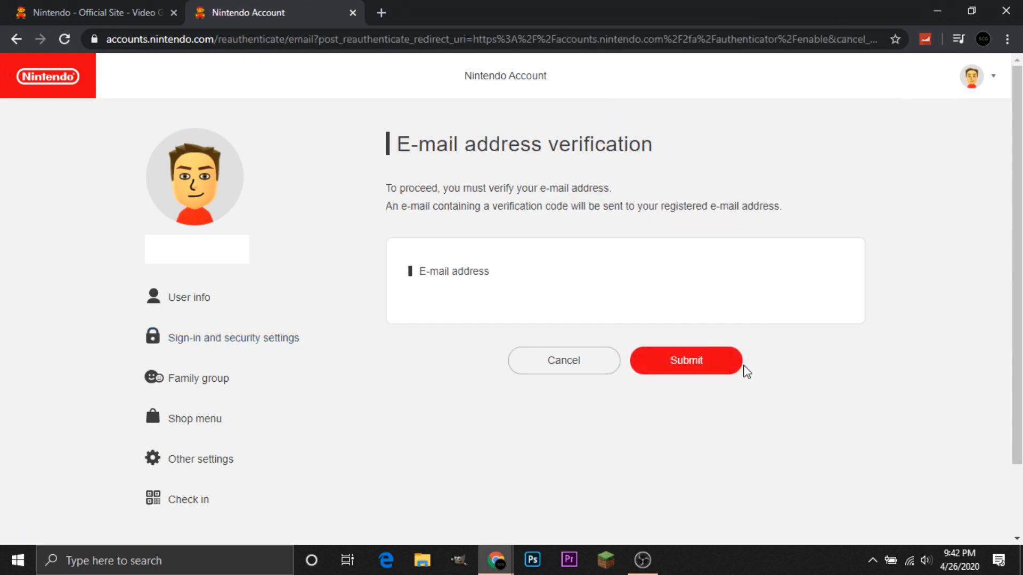
mouse_move(676, 272)
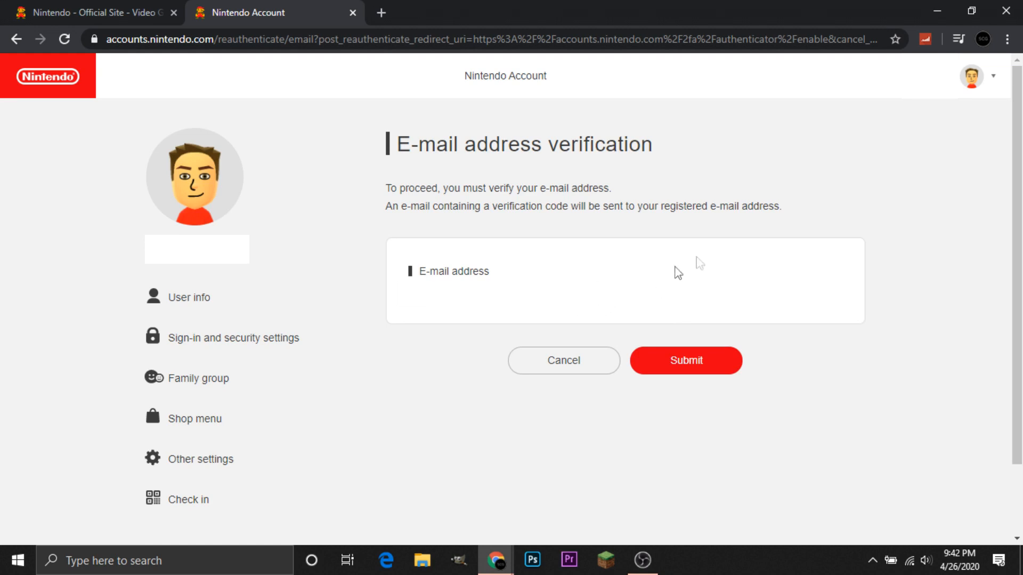
mouse_move(714, 365)
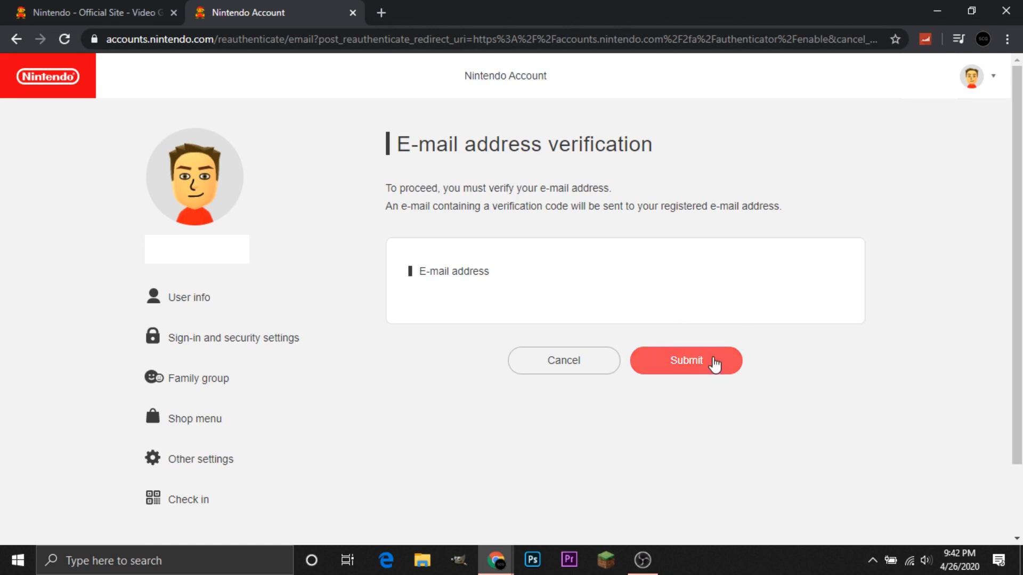
left_click(685, 361)
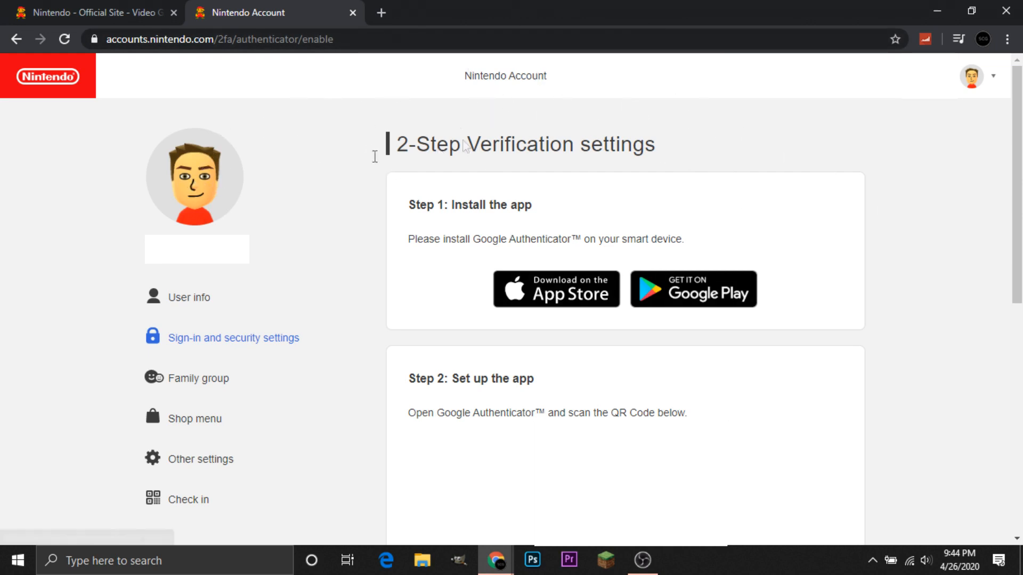
mouse_move(472, 243)
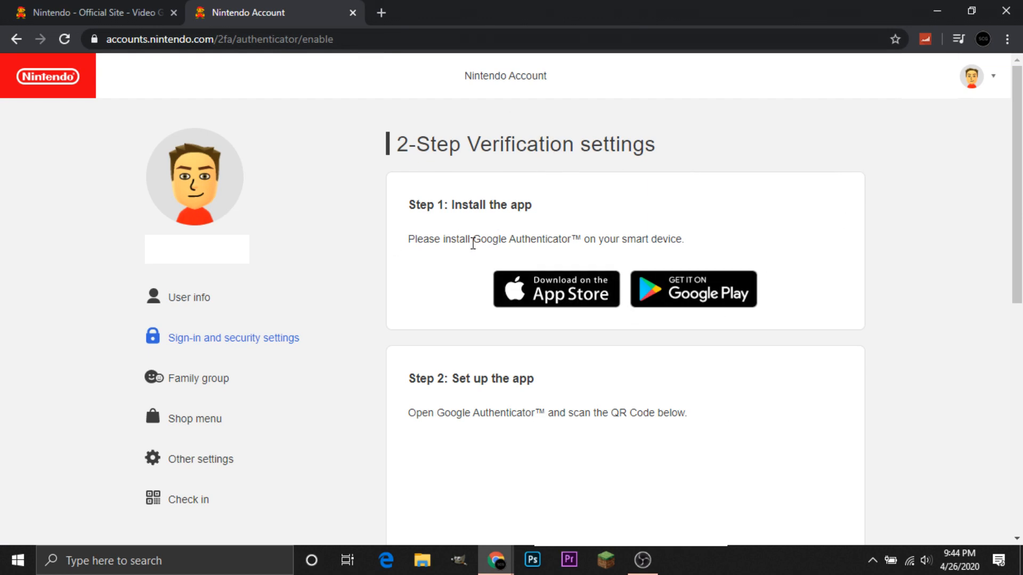
mouse_move(681, 288)
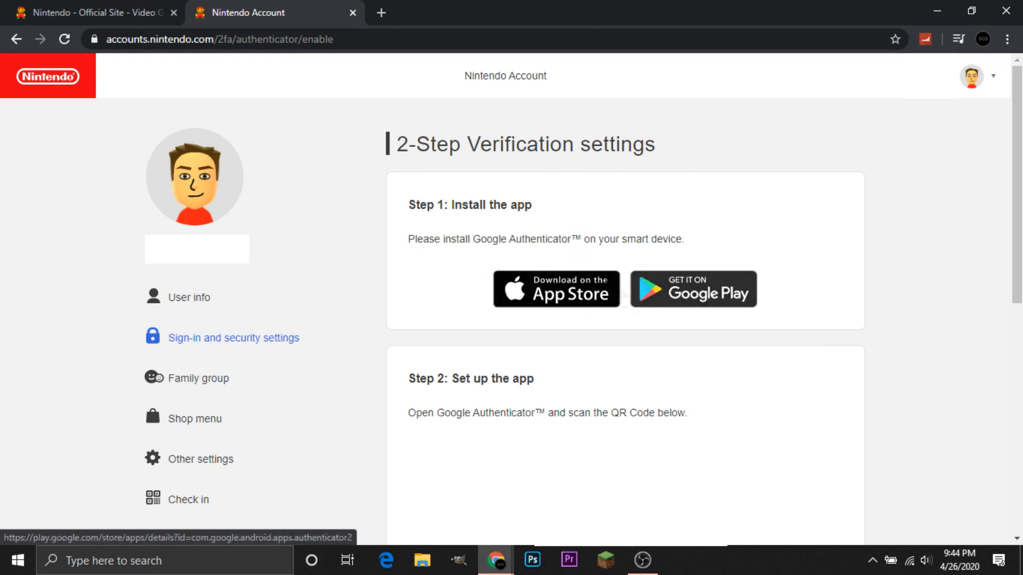
double_click(520, 238)
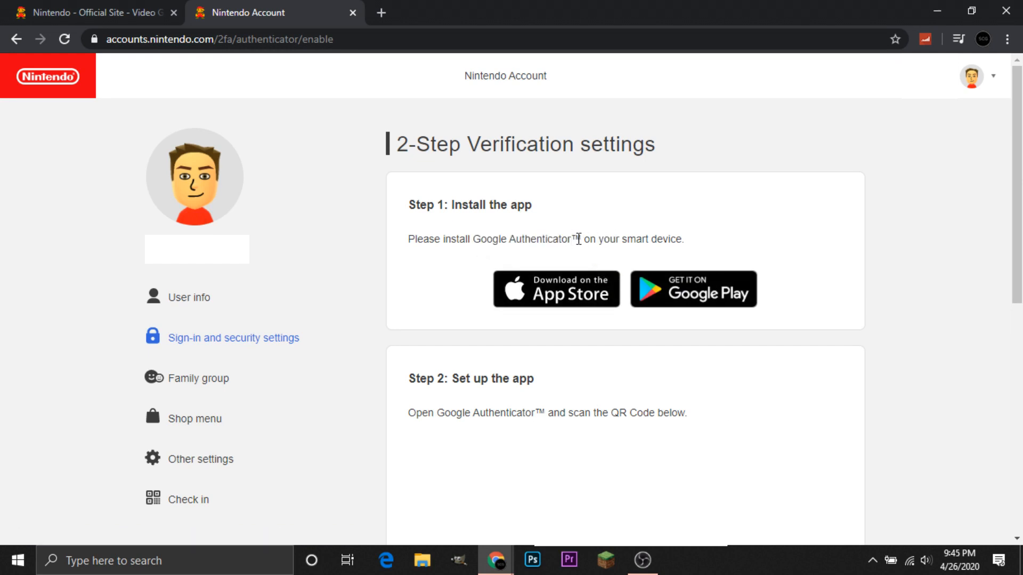
mouse_move(594, 263)
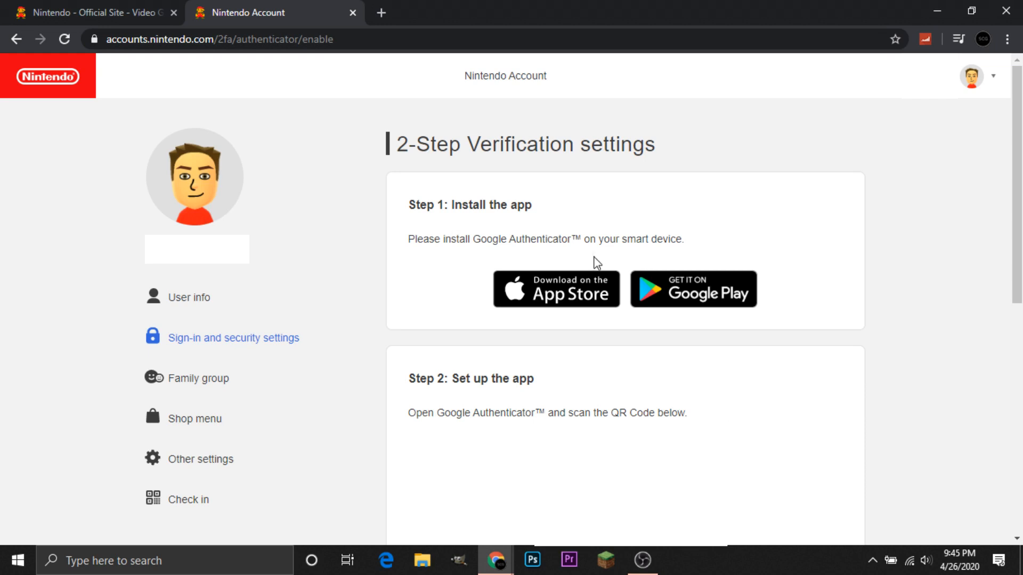
mouse_move(798, 331)
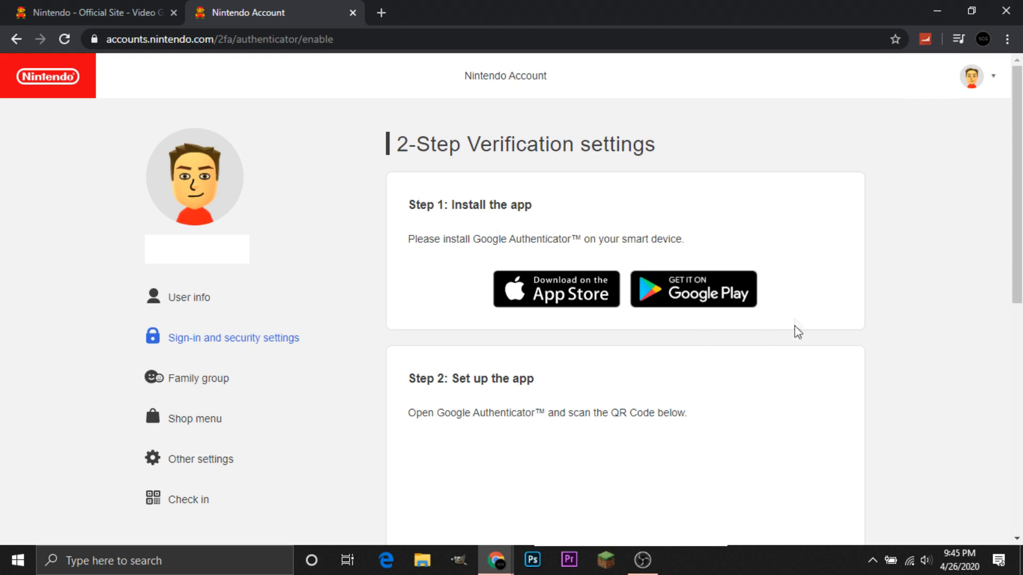
mouse_move(556, 289)
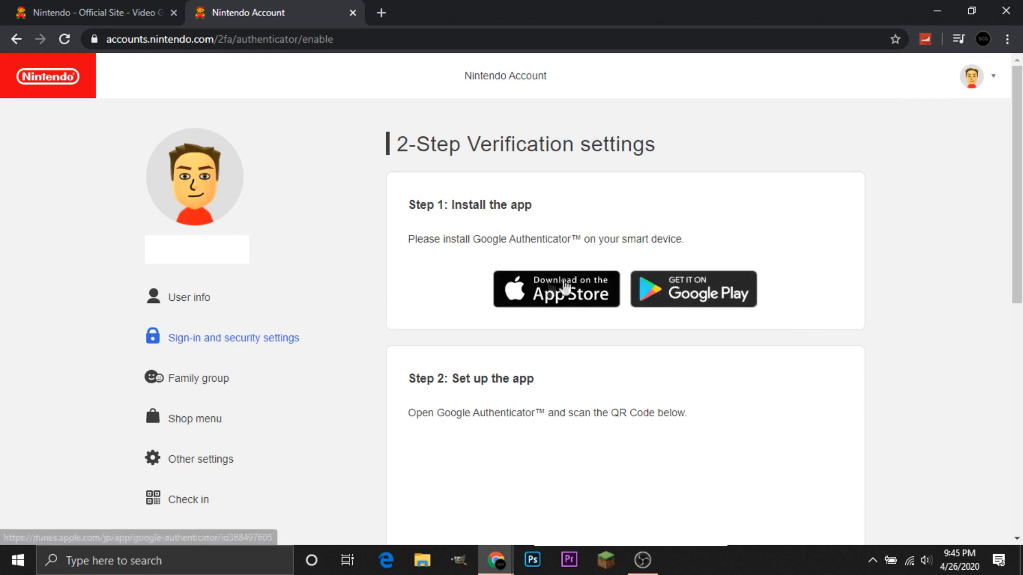
mouse_move(859, 250)
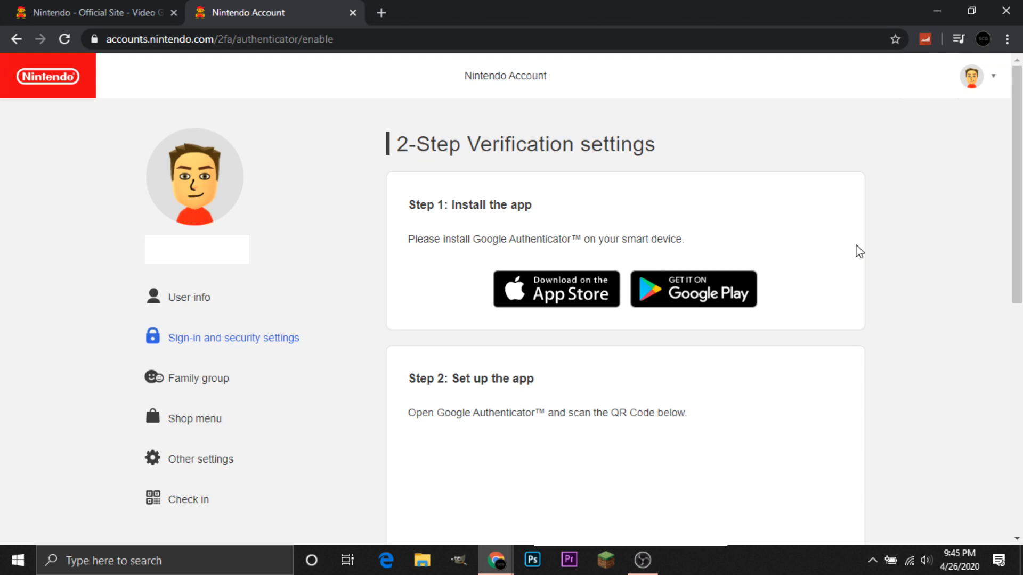
scroll("down", 3)
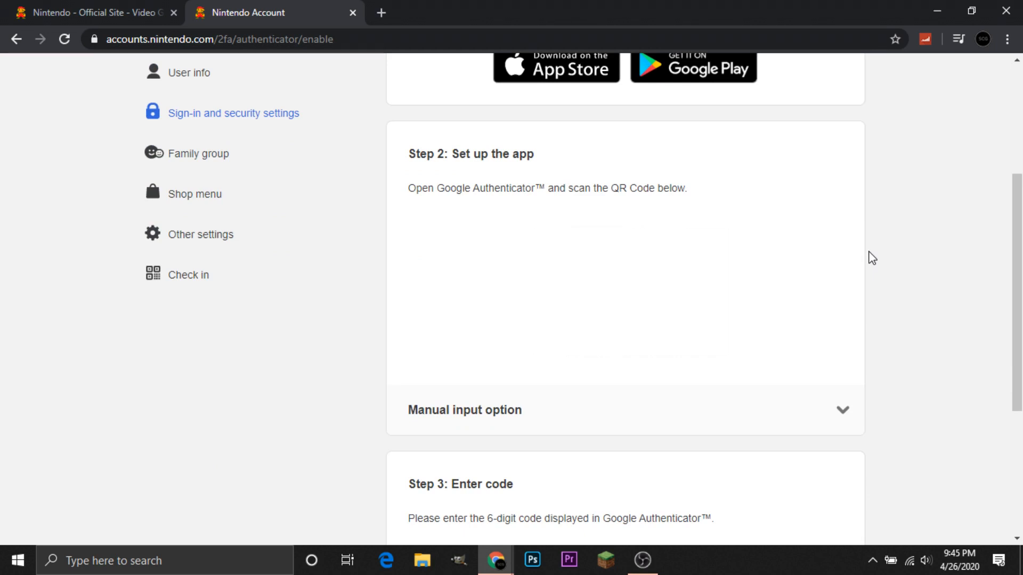
scroll("up", 3)
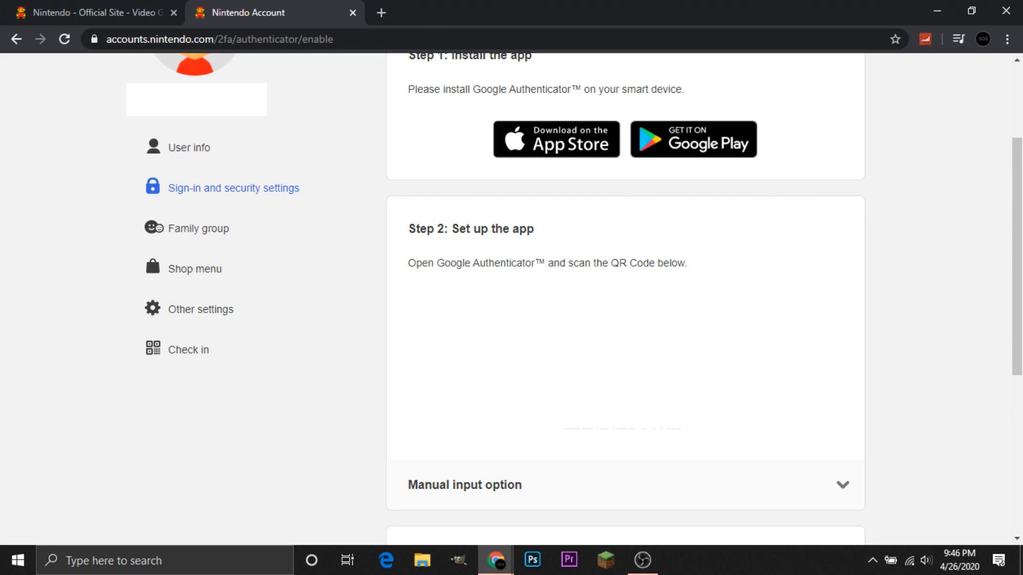
mouse_move(531, 374)
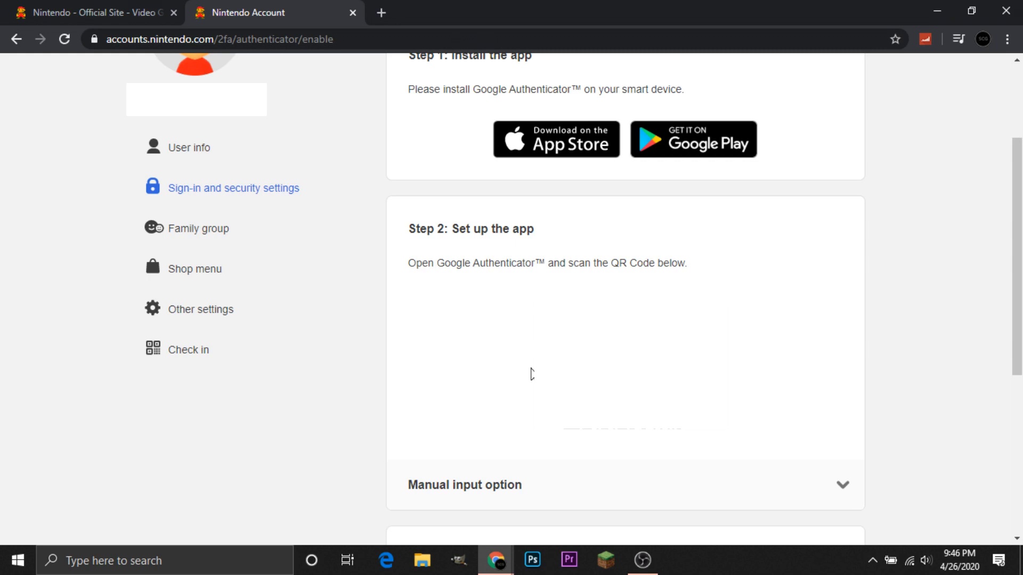
scroll("up", 3)
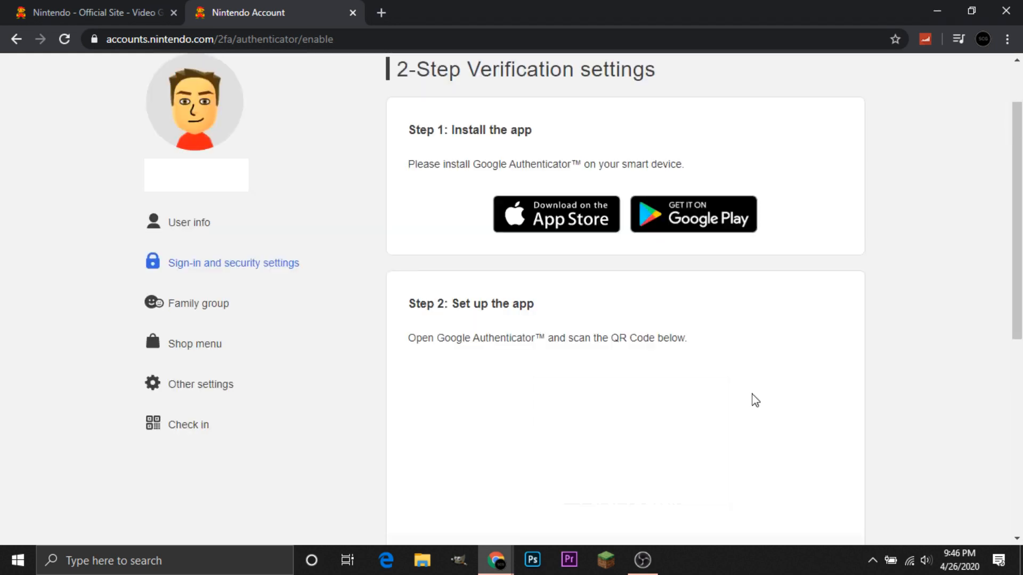
mouse_move(655, 272)
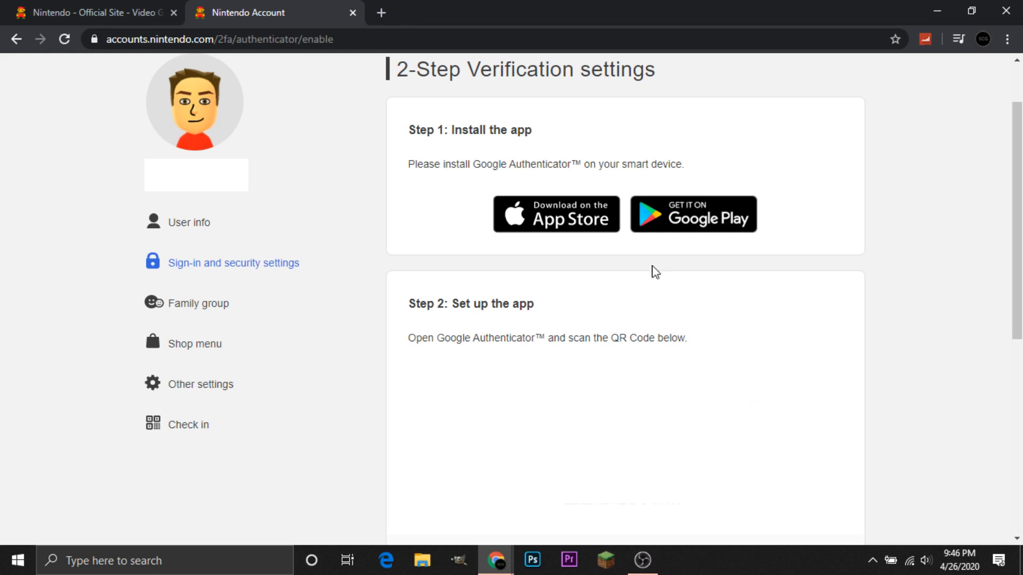
Submit the 6-digit Google Authenticator code, revealing the manual input key, to complete setup.
scroll("down", 3)
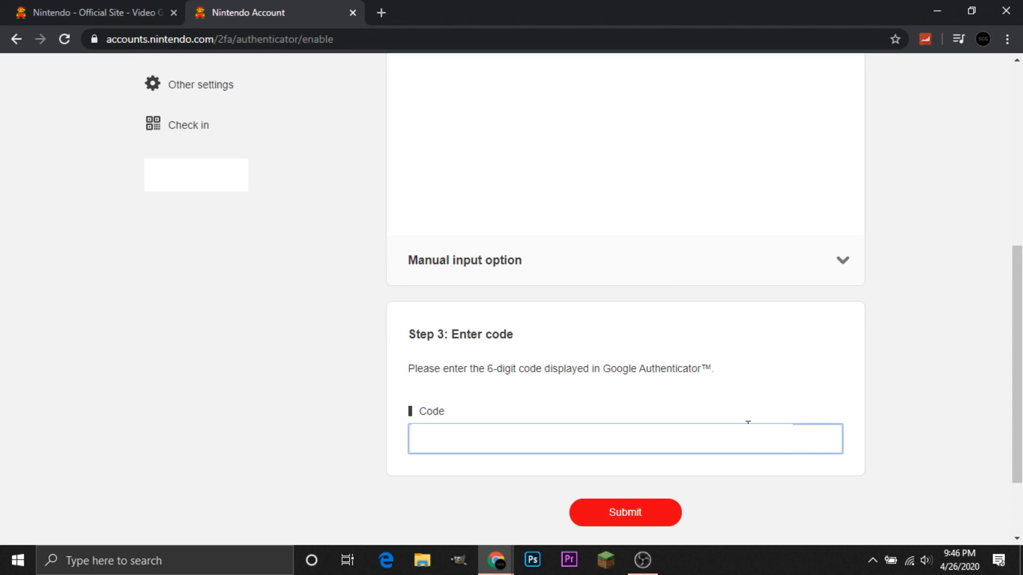
scroll("down", 3)
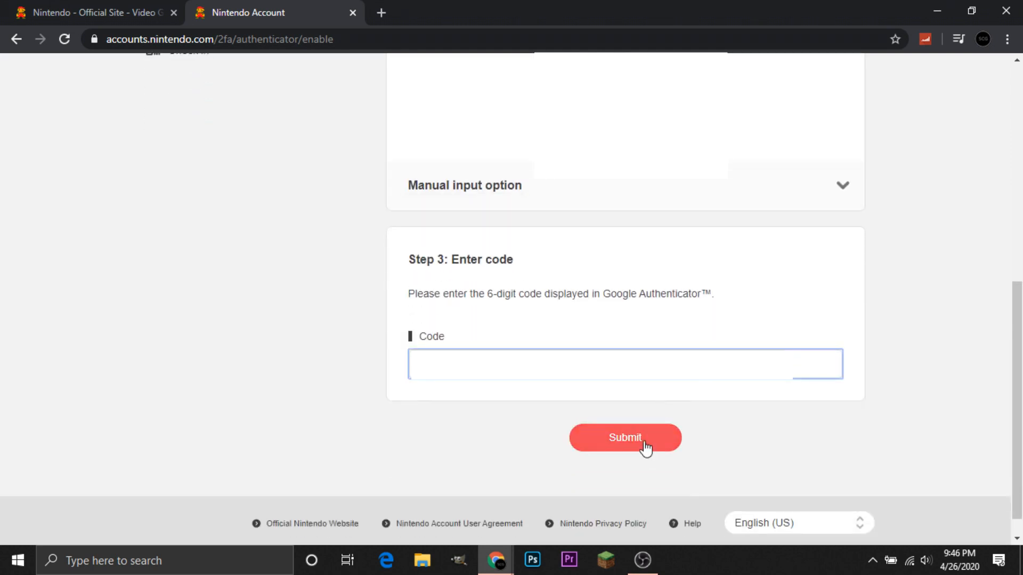
left_click(624, 438)
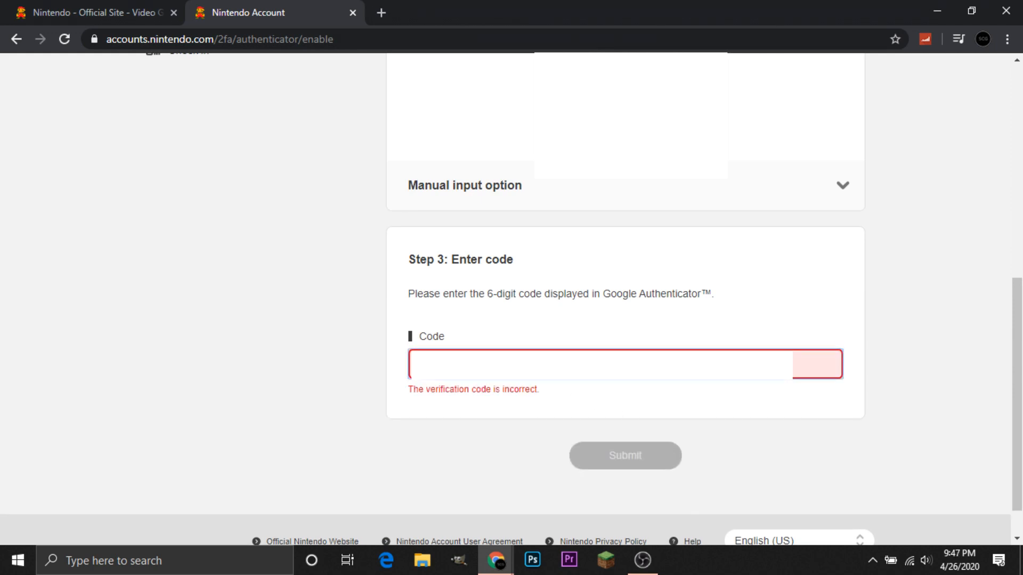
left_click(465, 186)
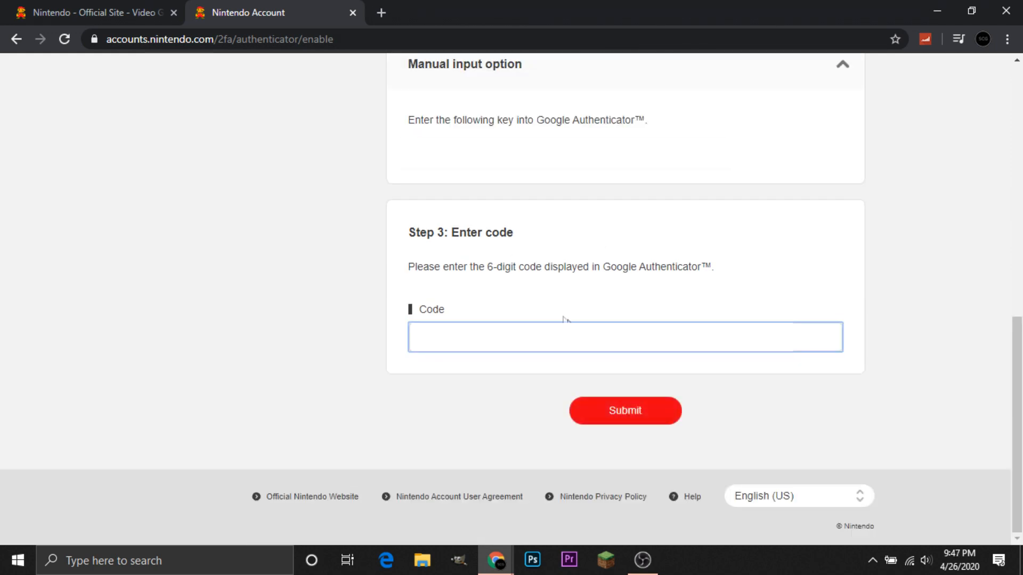
left_click(624, 410)
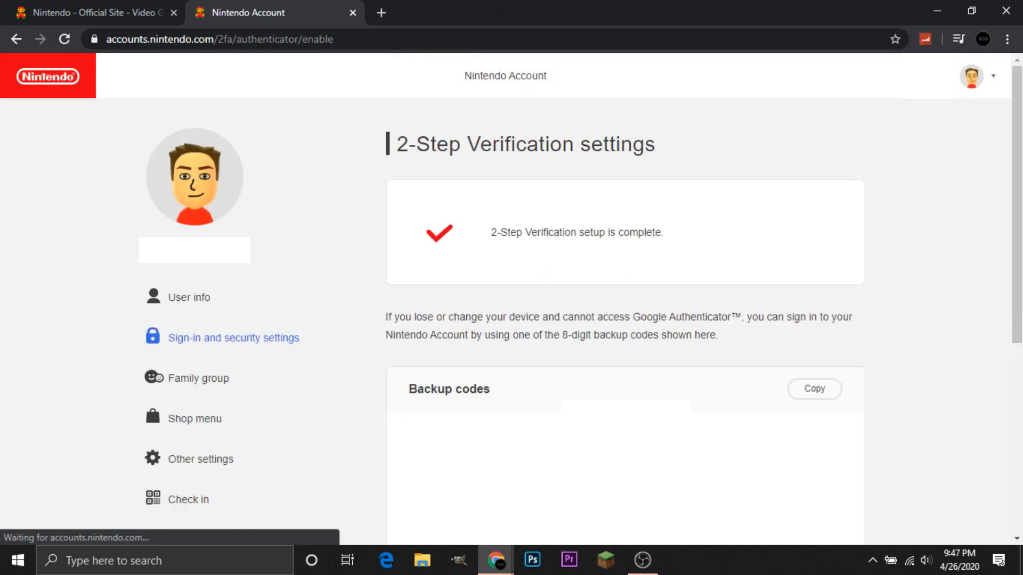
mouse_move(737, 271)
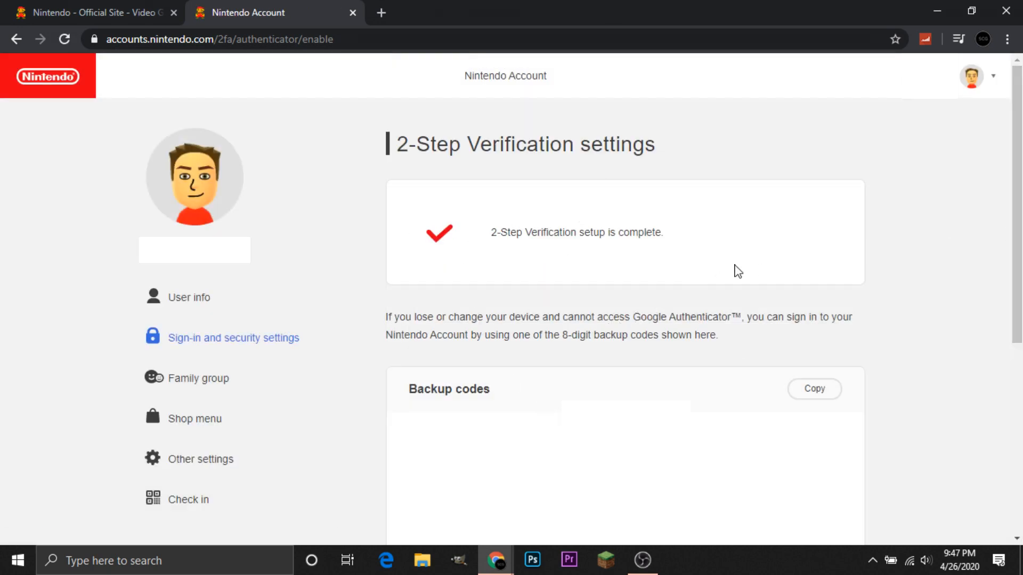
Confirm 'I have saved the backup codes' and finish, leaving 2-Step Verification marked Set.
scroll("down", 3)
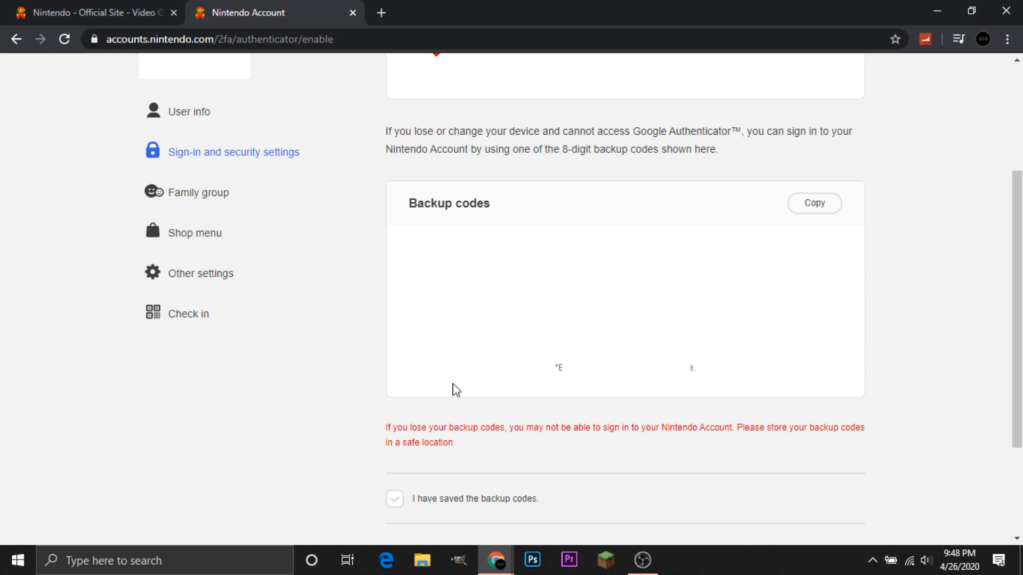
left_click(395, 499)
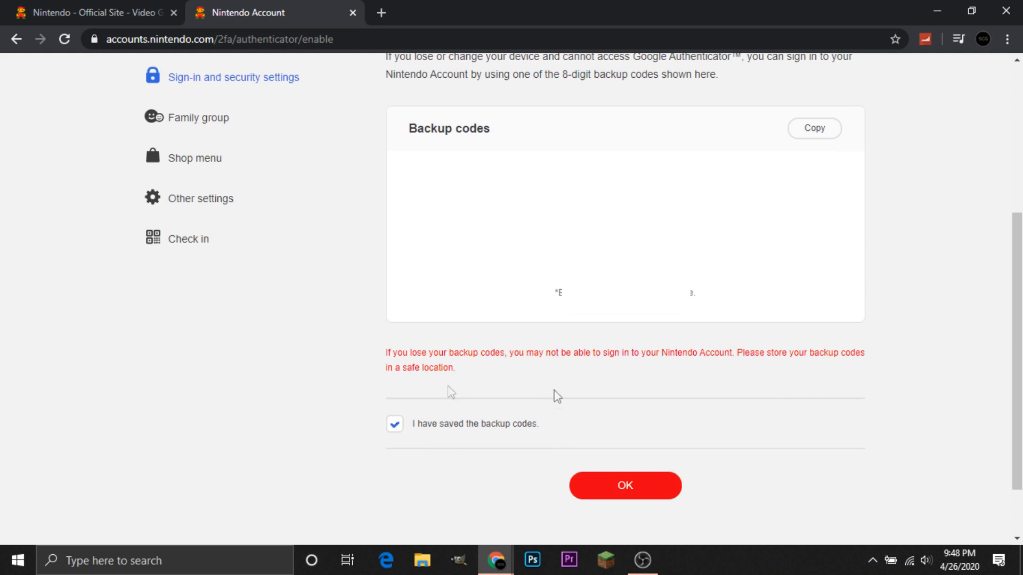
scroll("down", 3)
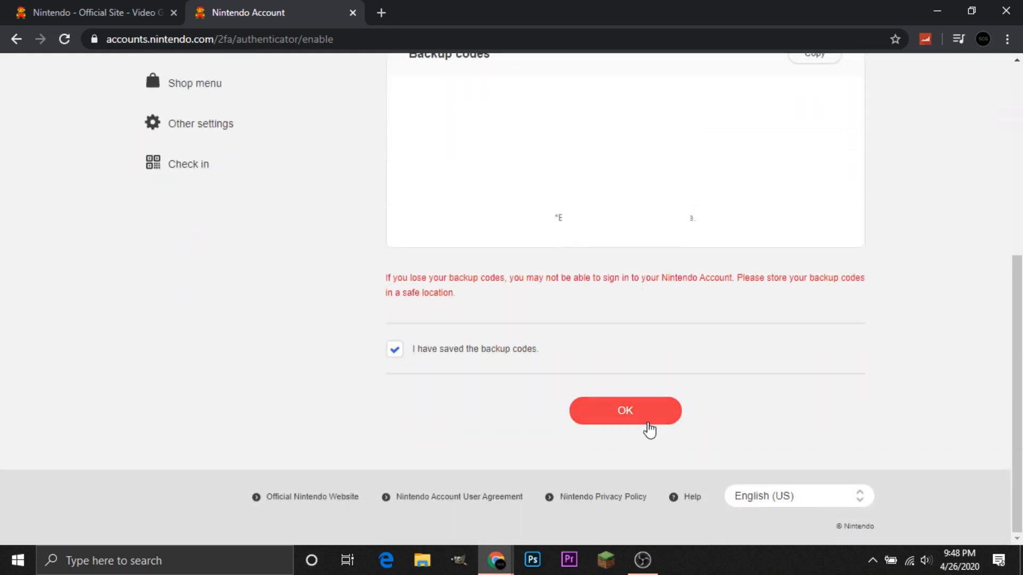
left_click(625, 410)
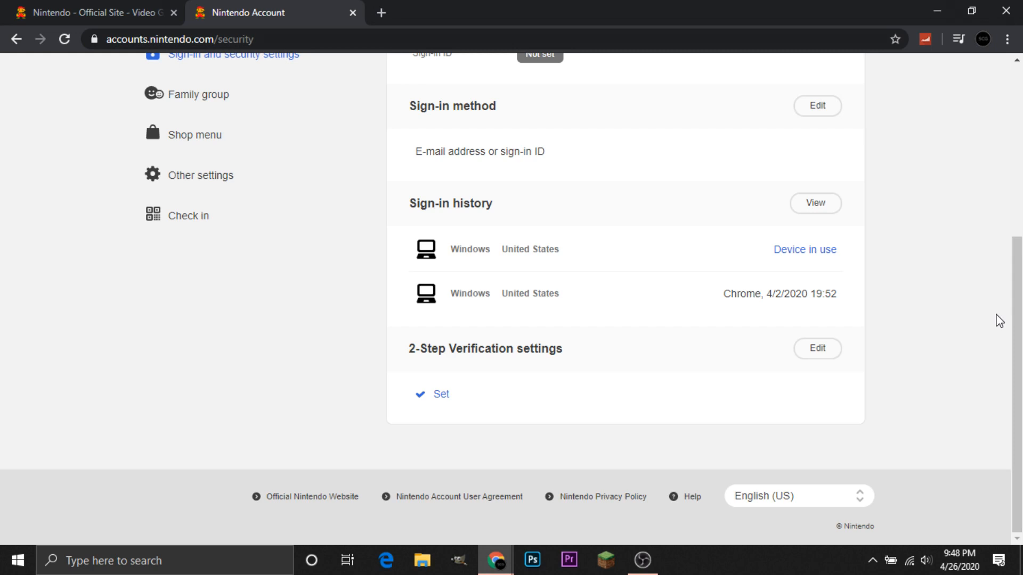
mouse_move(839, 336)
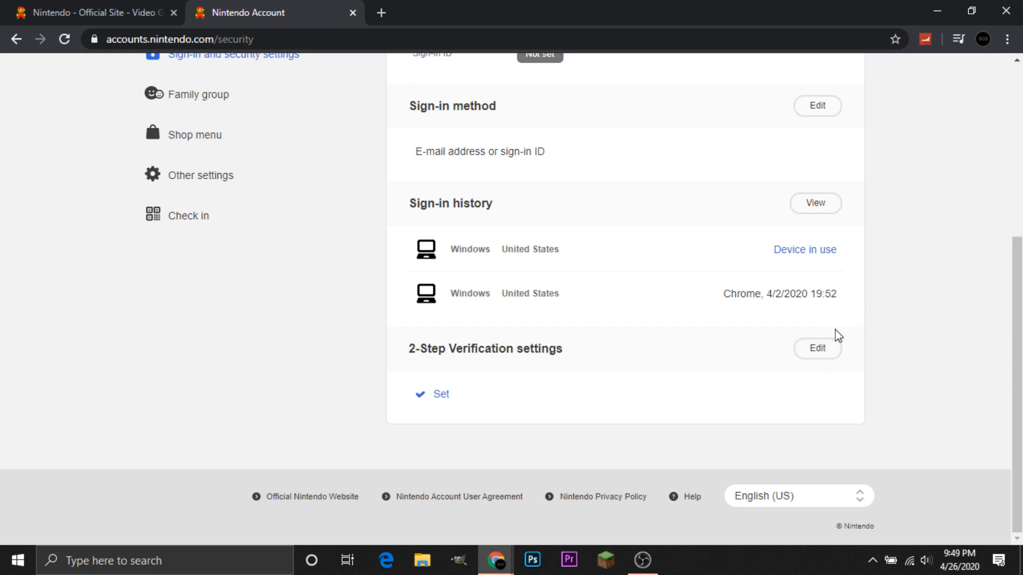
mouse_move(676, 350)
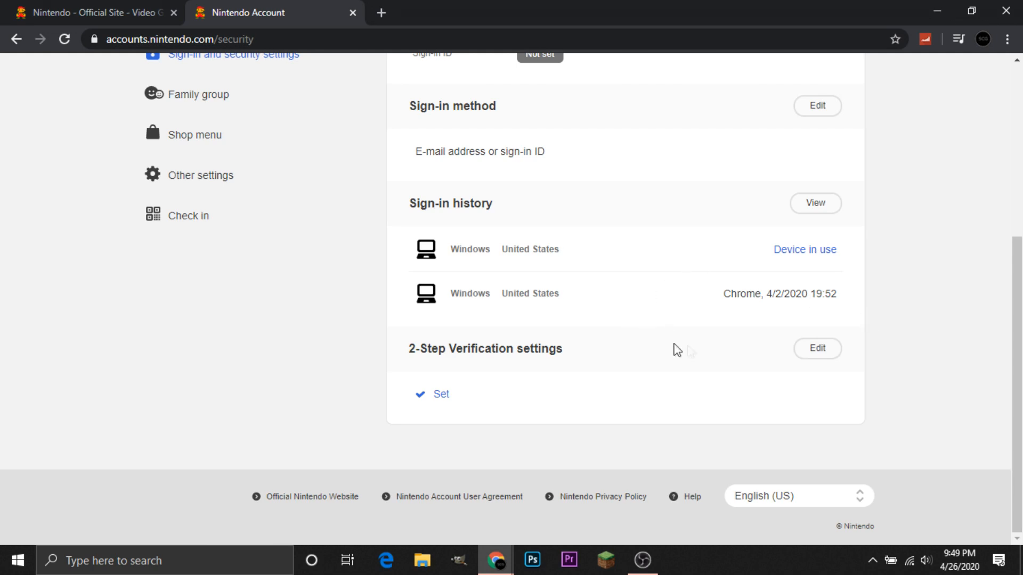
mouse_move(731, 376)
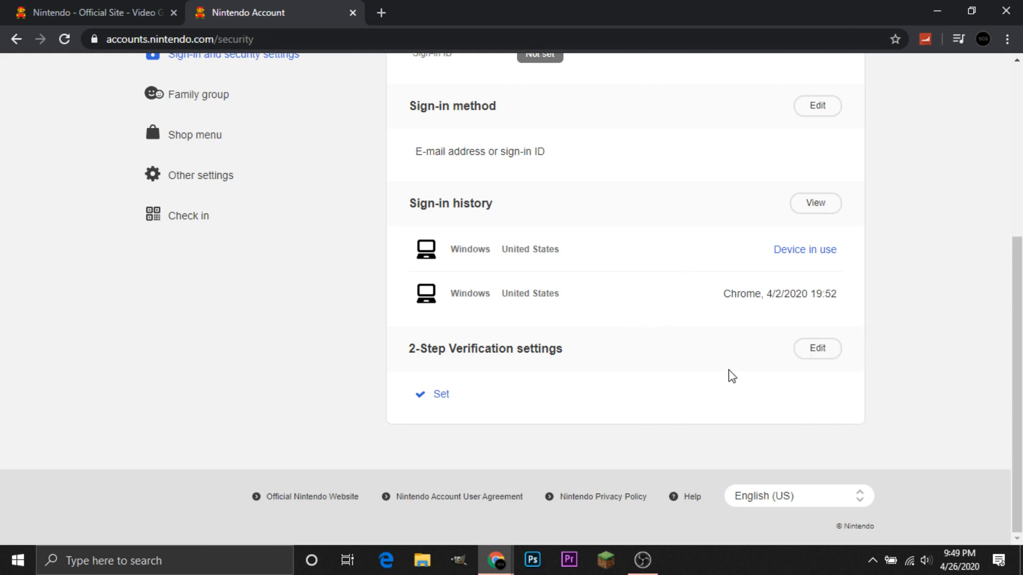
Scroll the security settings page back up toward the Change sign-in ID entry.
scroll("up", 3)
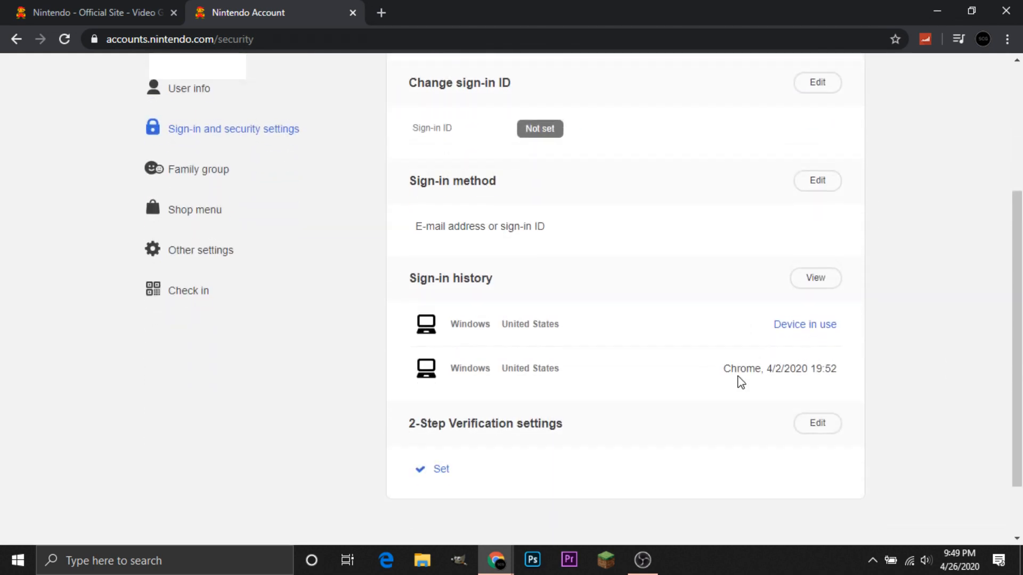
scroll("up", 3)
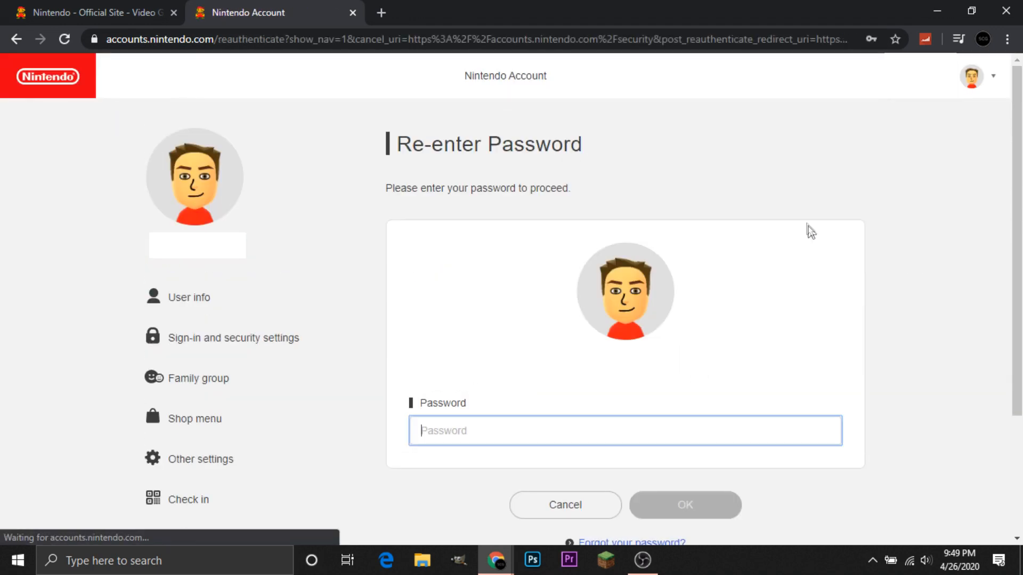
scroll("down", 3)
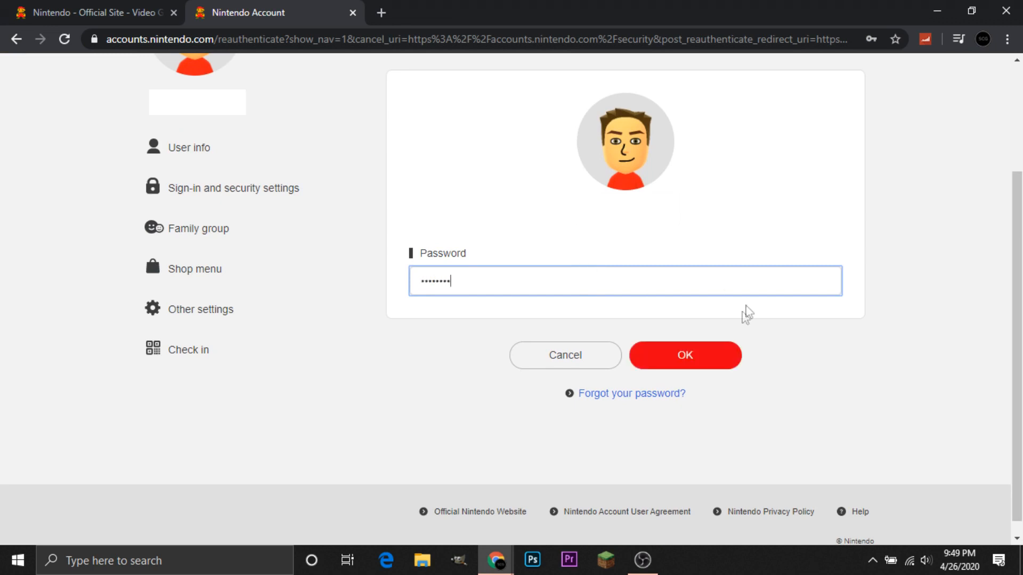
Confirm the password, enter a new sign-in ID and save it, getting 'Sign-in ID has been set'.
left_click(684, 356)
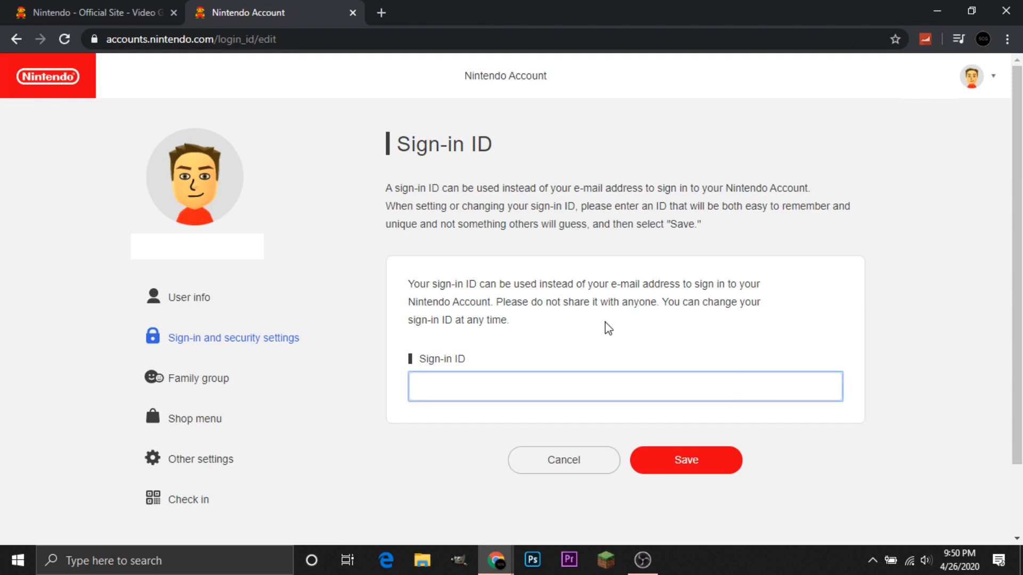
mouse_move(673, 461)
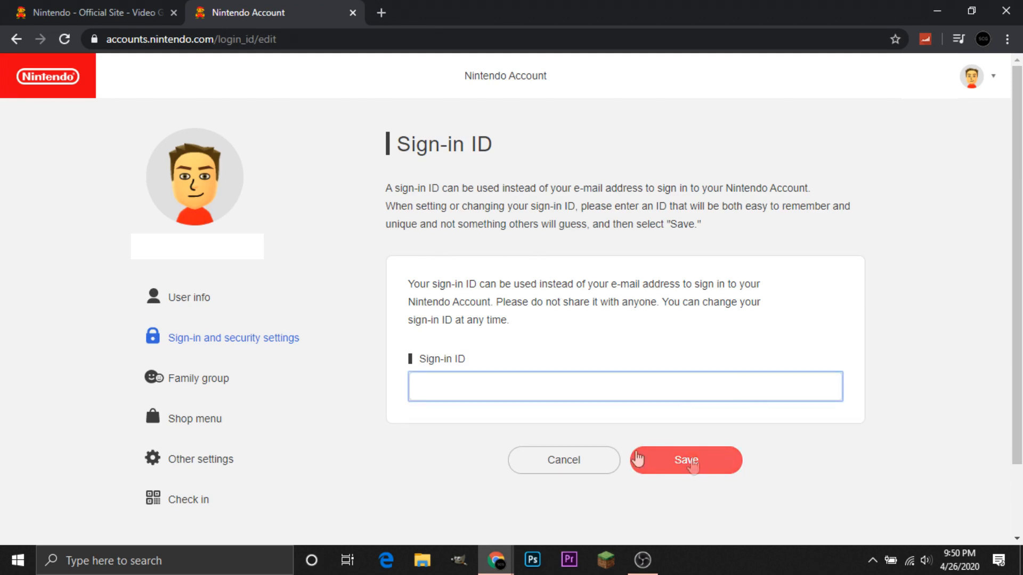
mouse_move(565, 361)
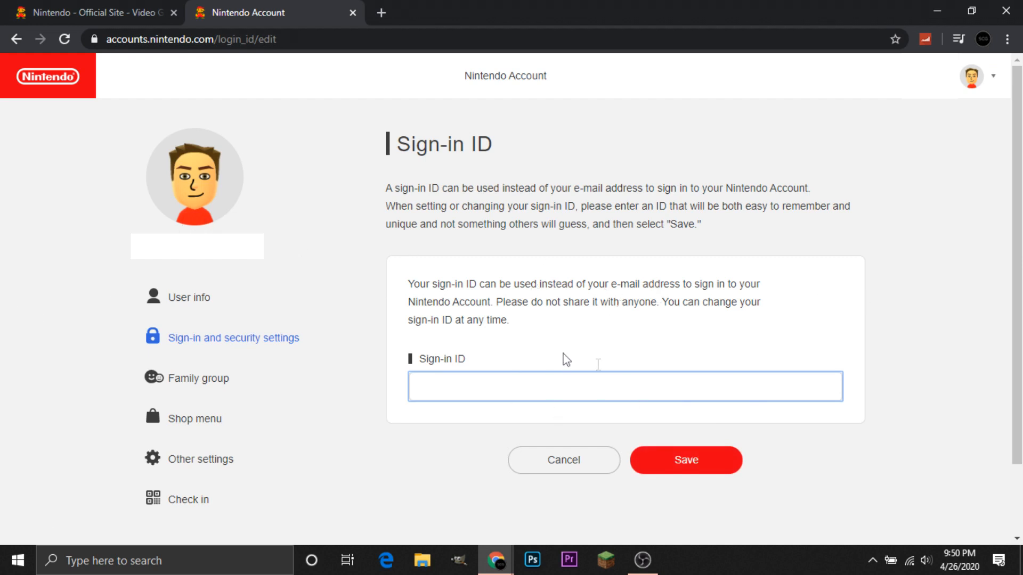
left_click(685, 460)
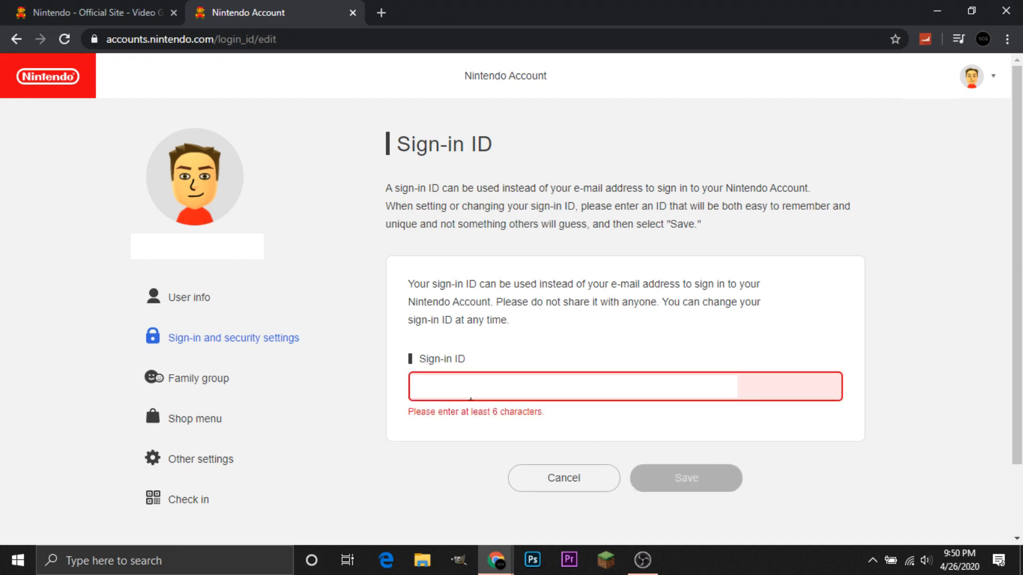
scroll("down", 3)
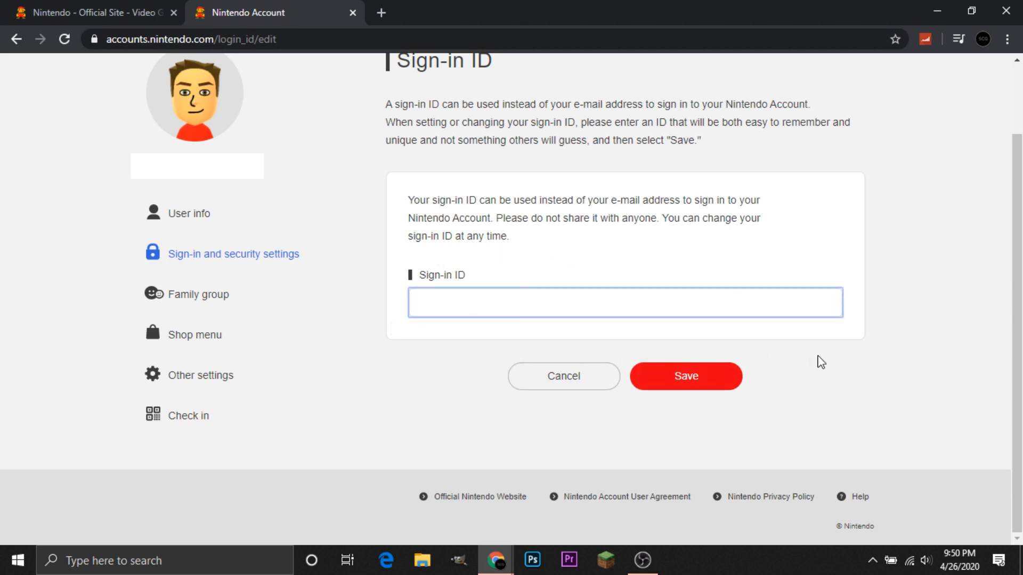
mouse_move(701, 385)
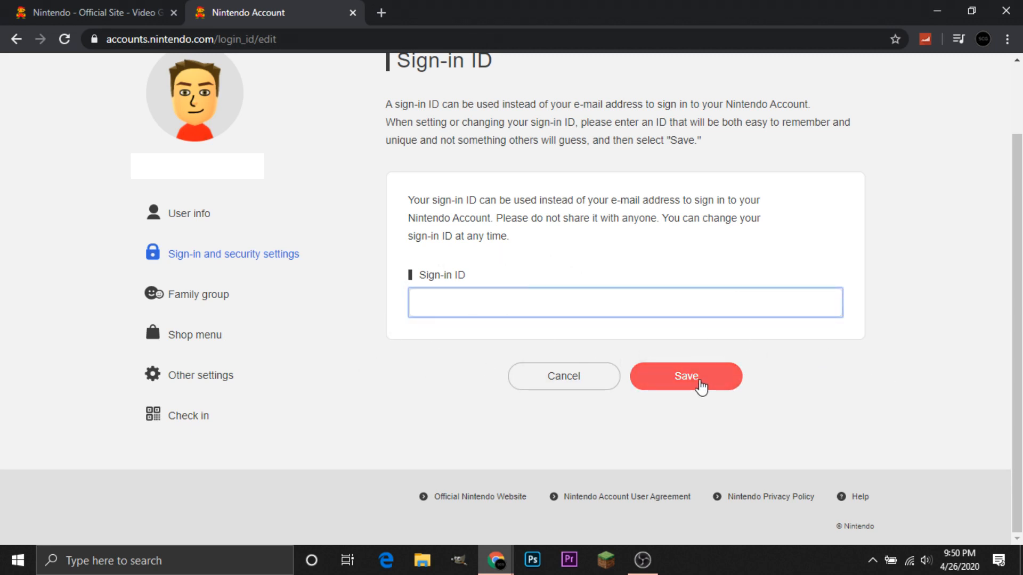
mouse_move(465, 277)
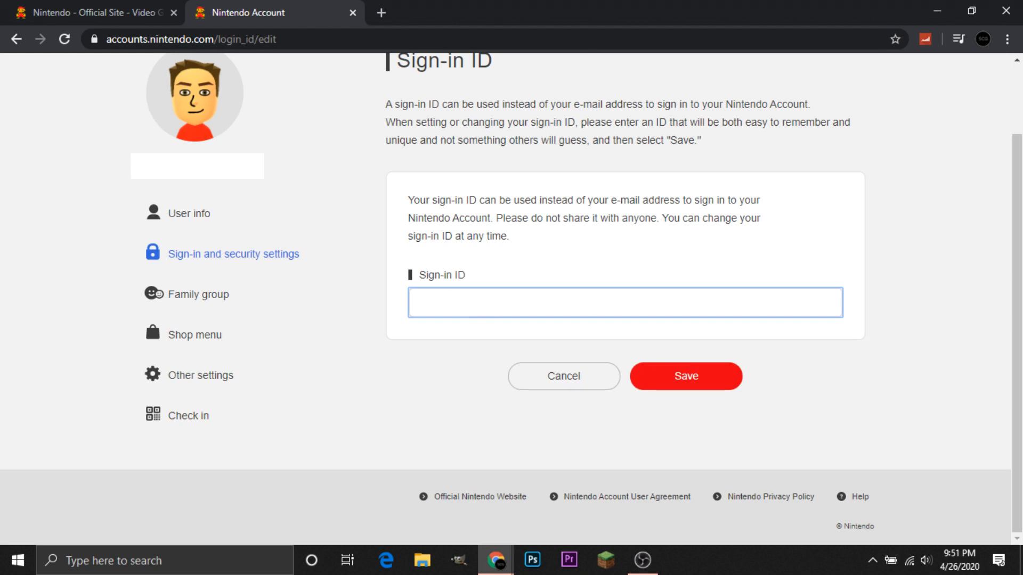
mouse_move(685, 376)
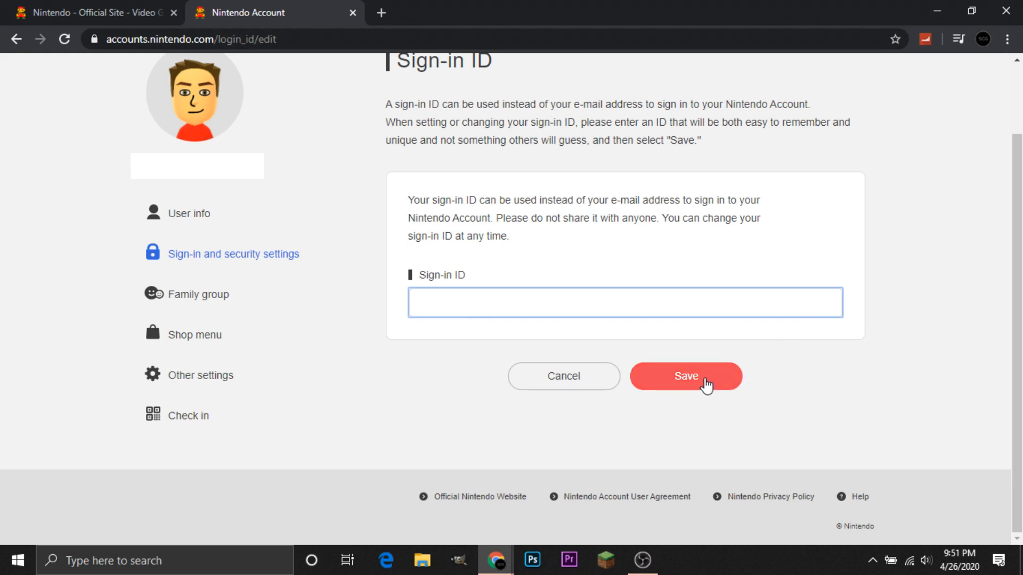
left_click(685, 376)
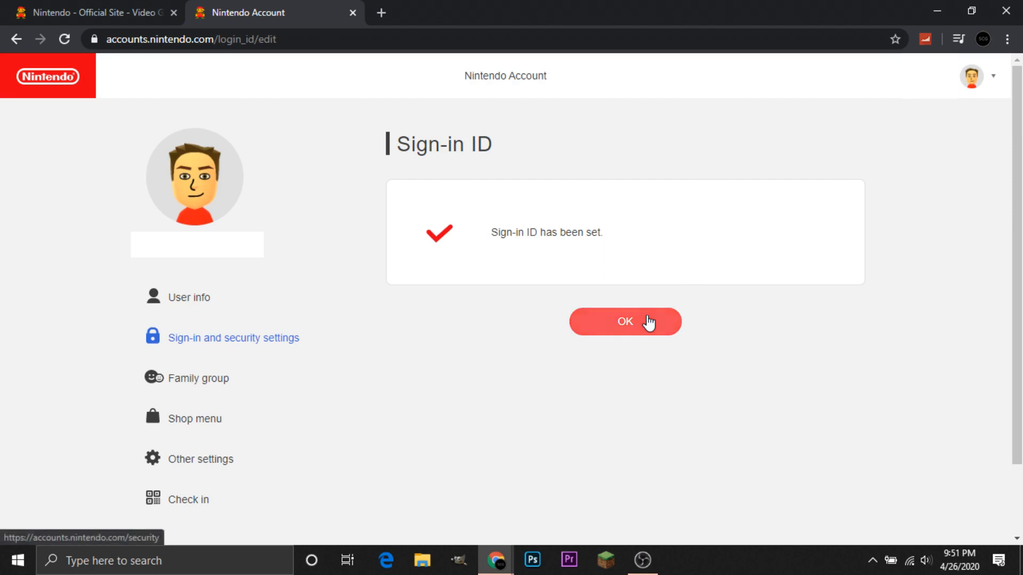
Return to security settings and begin editing the sign-in method, reaching e-mail verification.
left_click(624, 322)
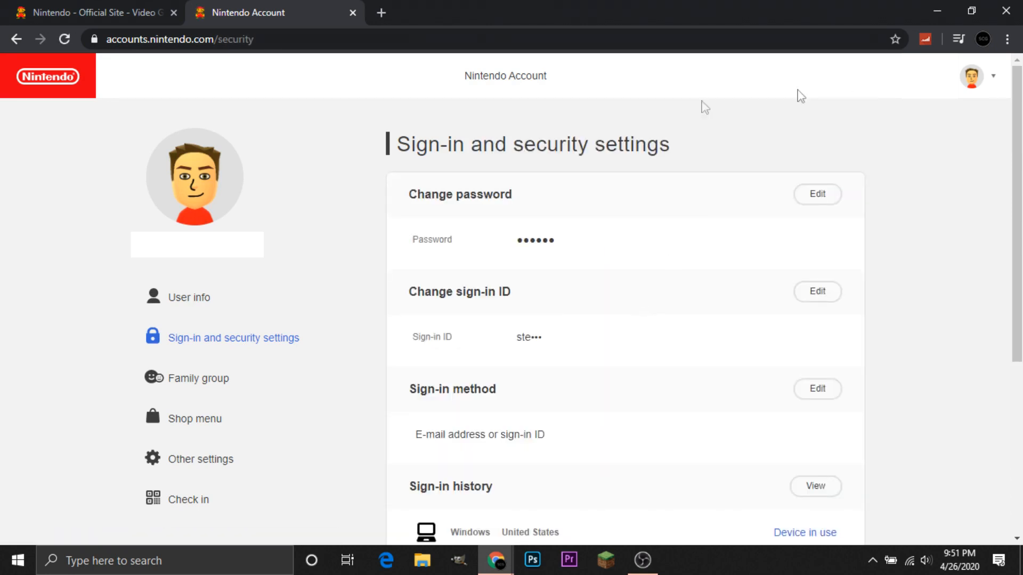
scroll("down", 3)
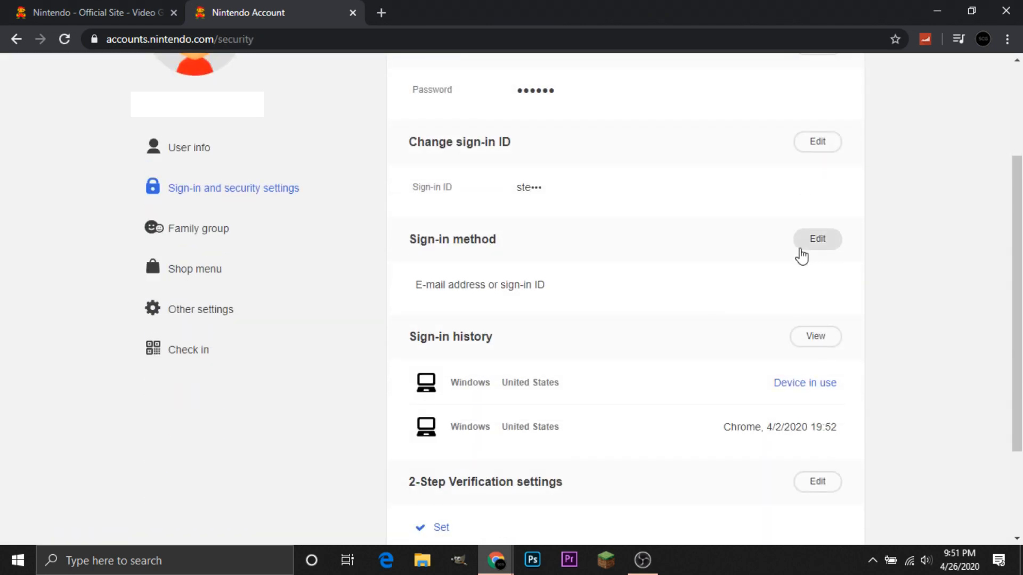
left_click(817, 238)
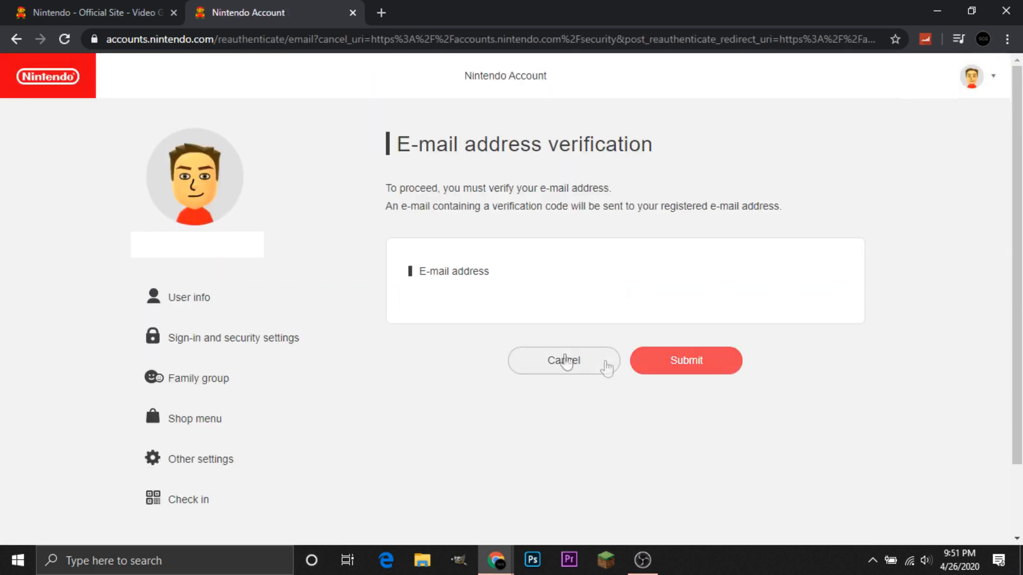
Pass e-mail verification and submit the sign-in method unchanged as 'E-mail address or sign-in ID'.
left_click(562, 361)
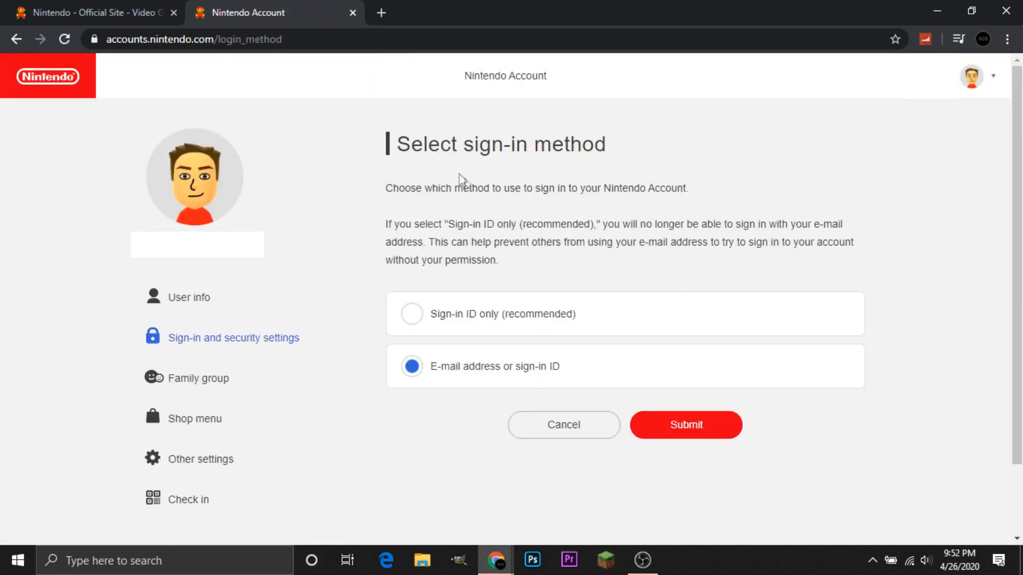
mouse_move(417, 288)
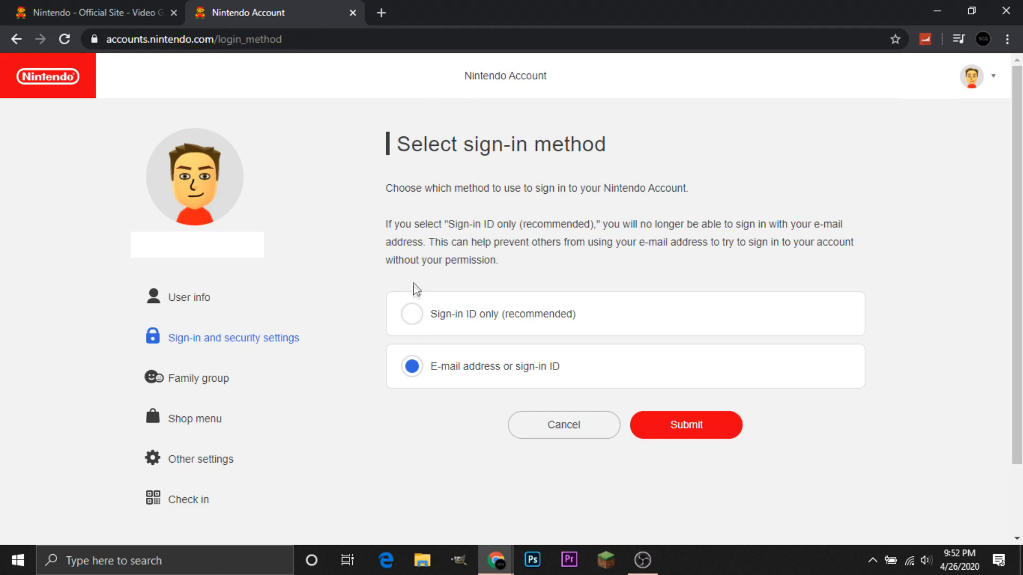
mouse_move(478, 257)
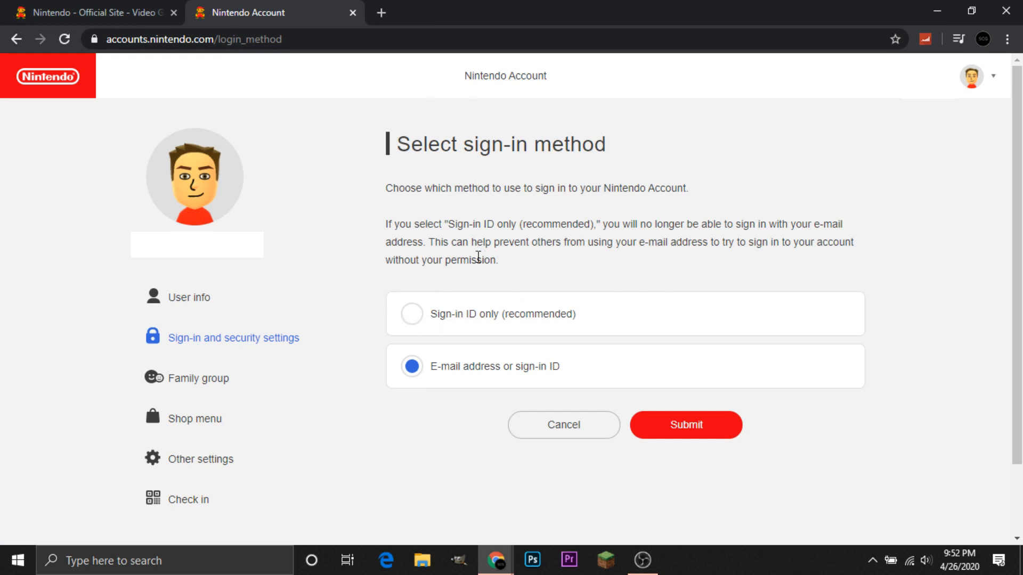
mouse_move(647, 142)
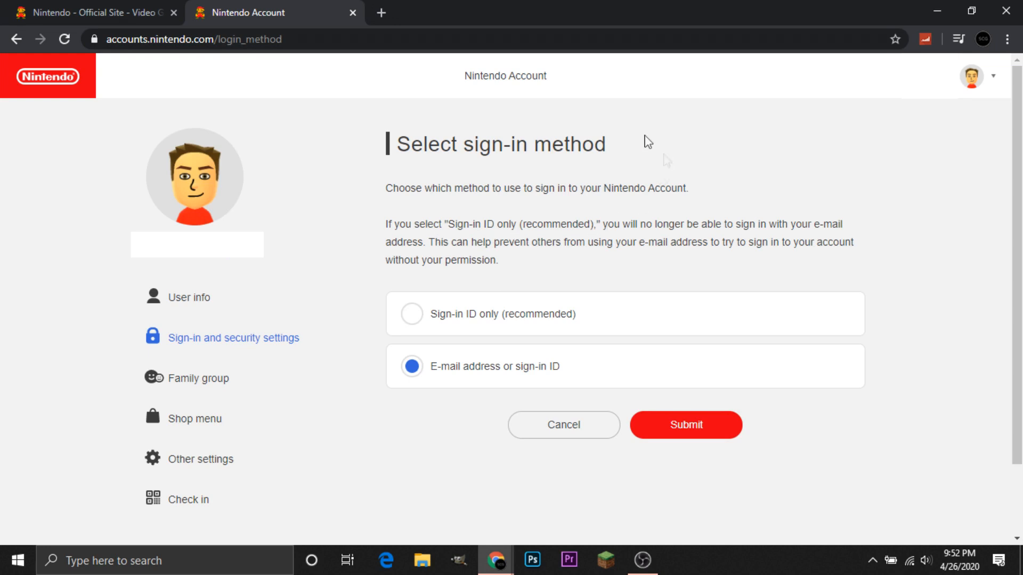
mouse_move(594, 182)
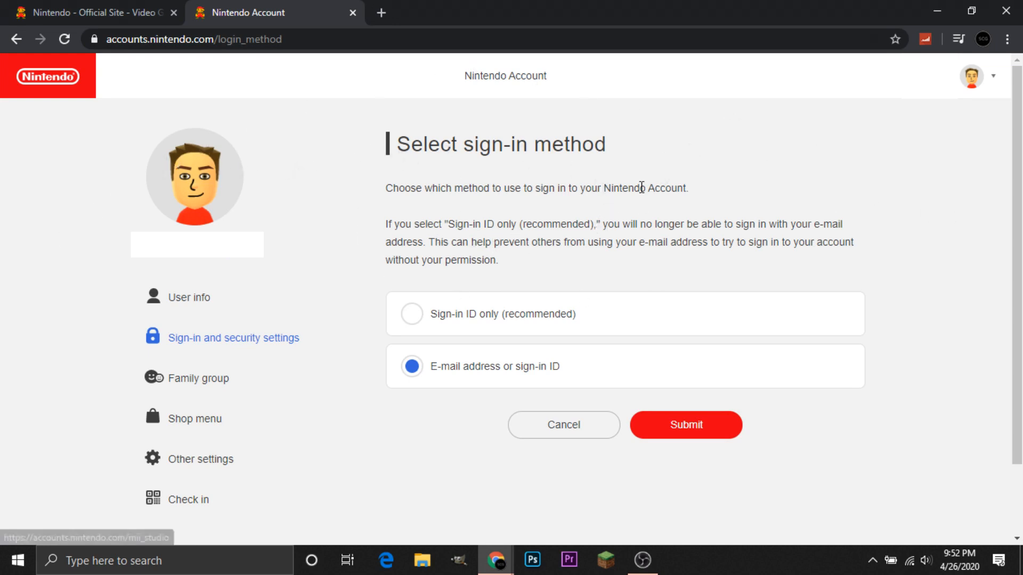
mouse_move(504, 363)
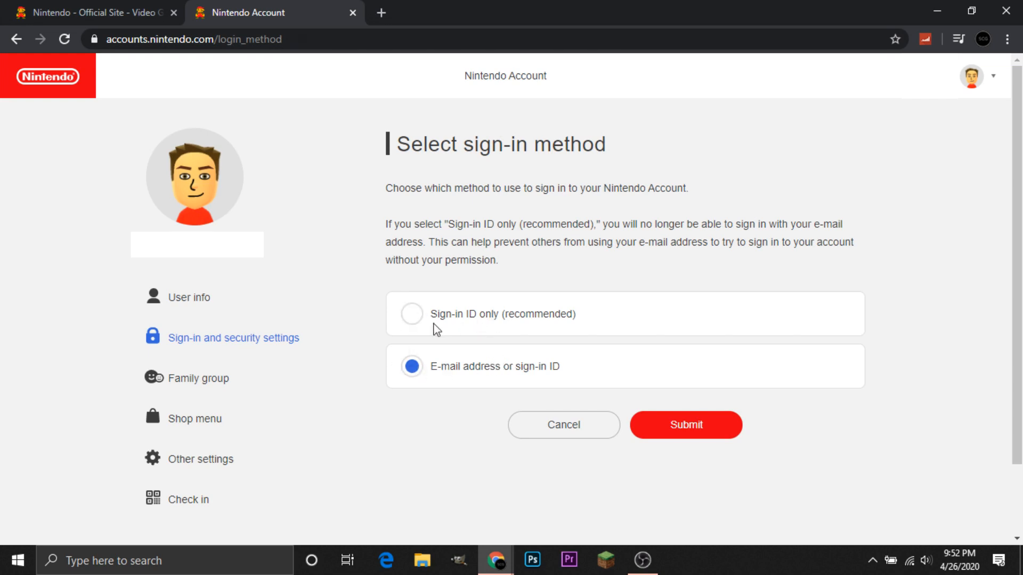
mouse_move(412, 325)
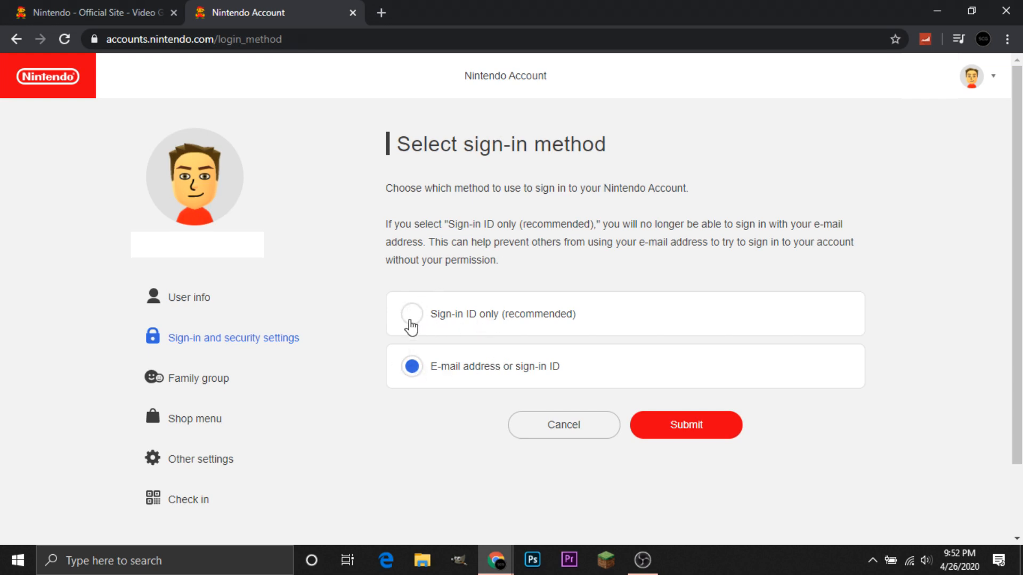
mouse_move(402, 329)
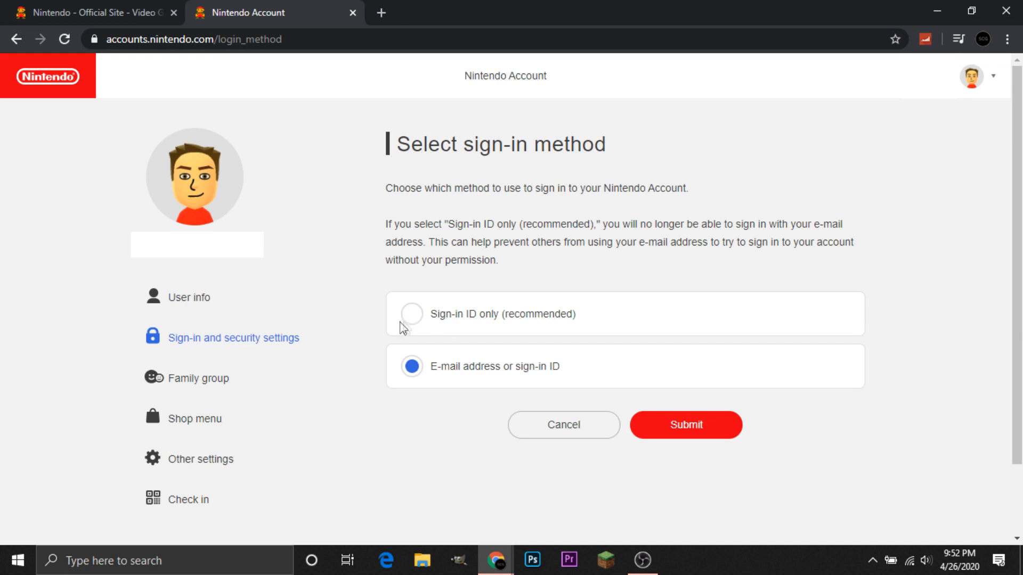
mouse_move(498, 370)
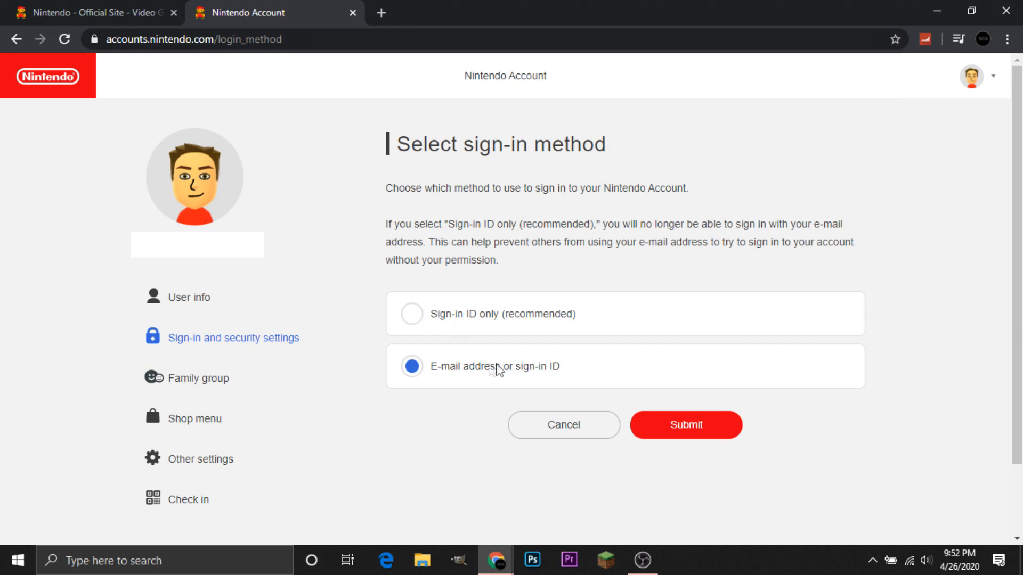
mouse_move(770, 391)
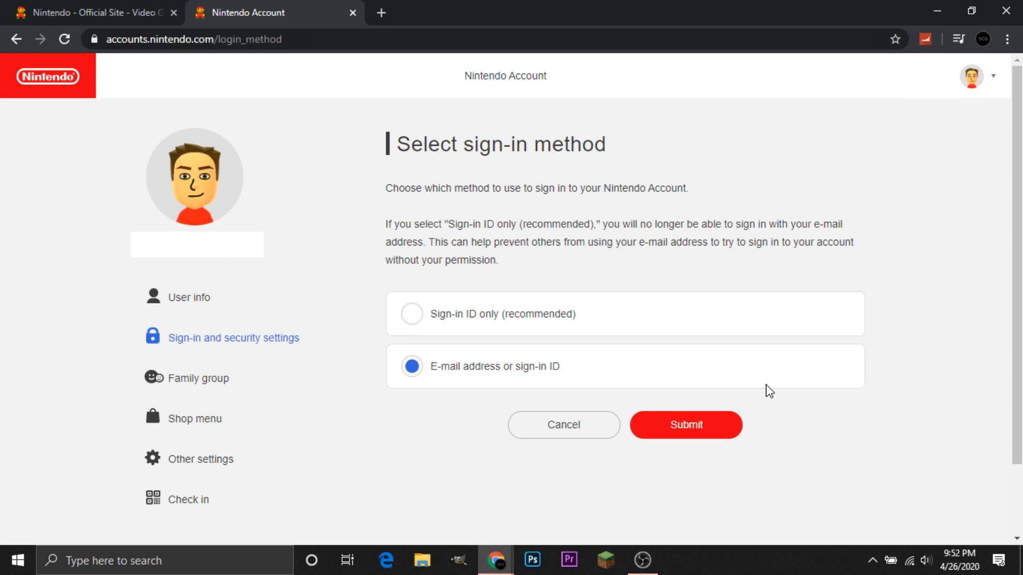
mouse_move(717, 428)
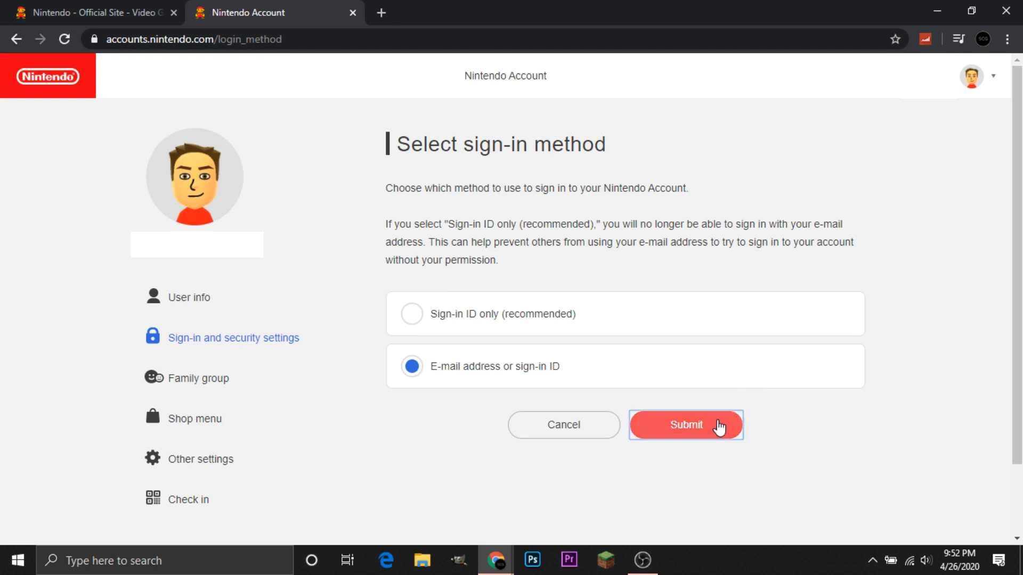
left_click(685, 425)
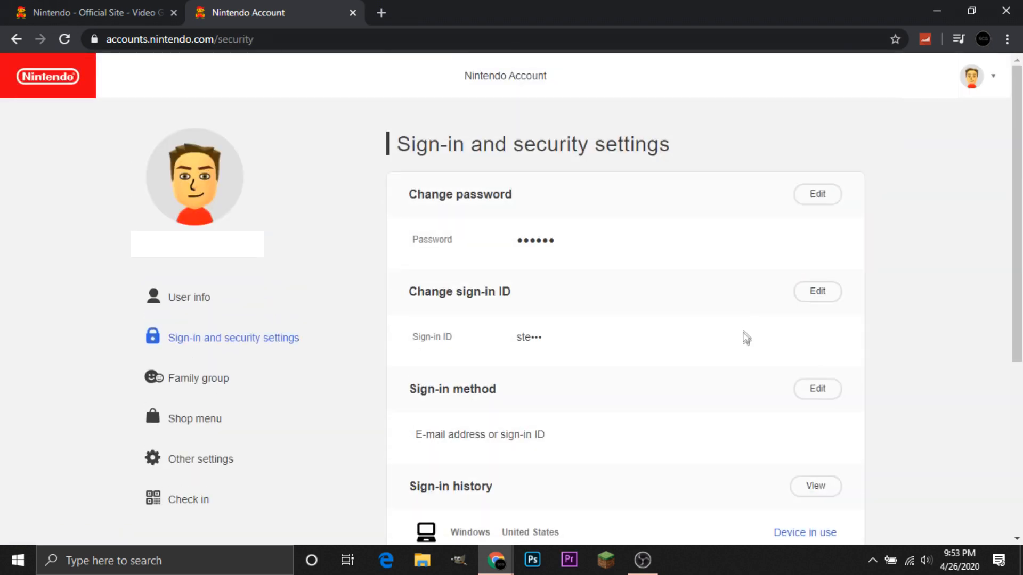
scroll("down", 3)
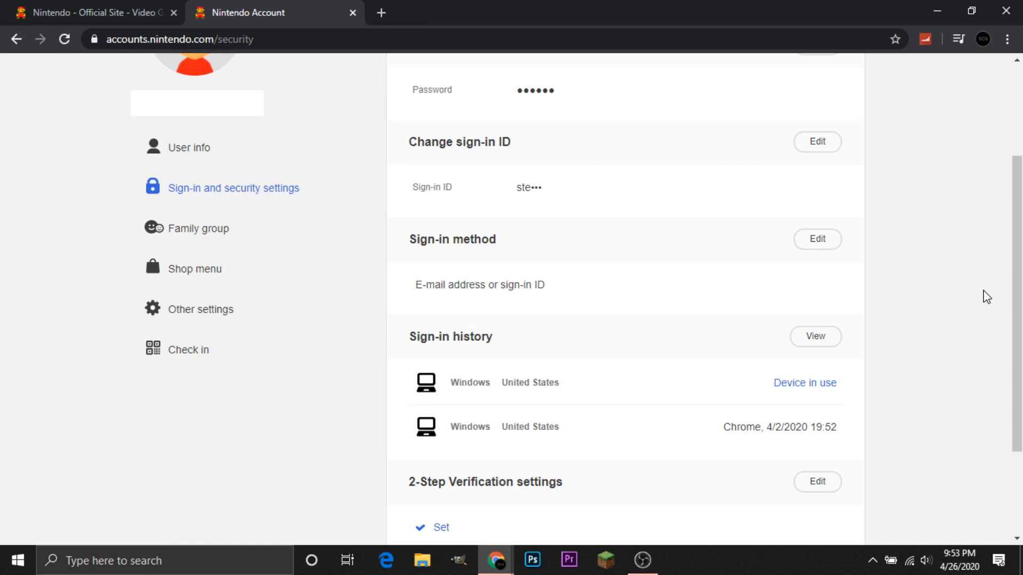
scroll("down", 3)
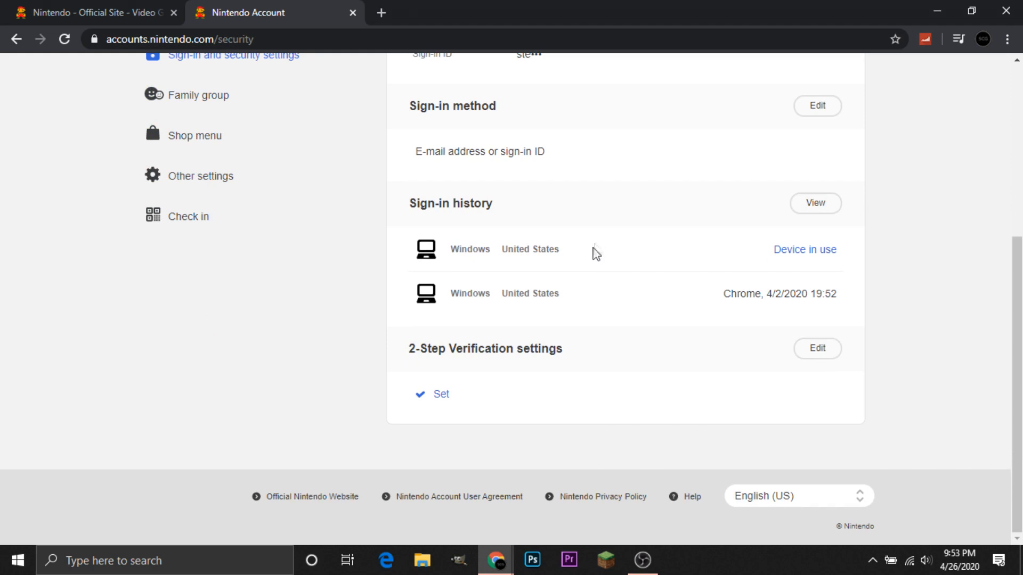
mouse_move(586, 243)
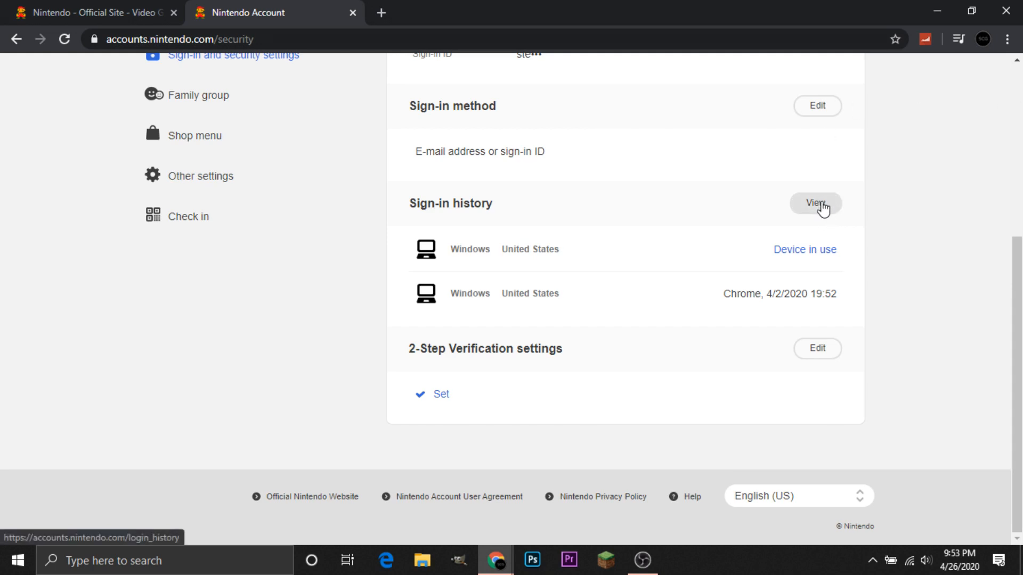
View the full sign-in history listing two Windows devices from the United States.
left_click(815, 202)
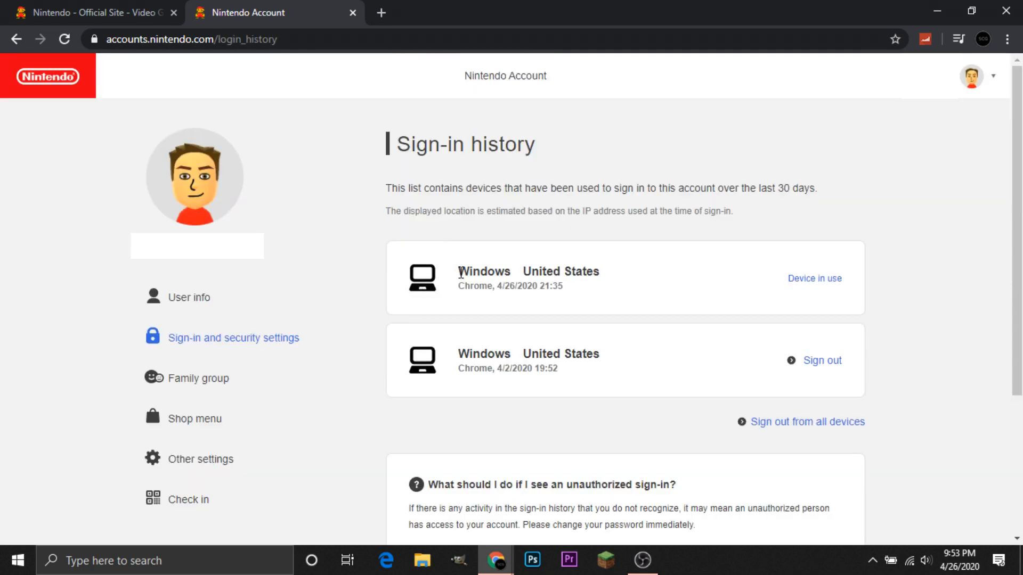
mouse_move(623, 187)
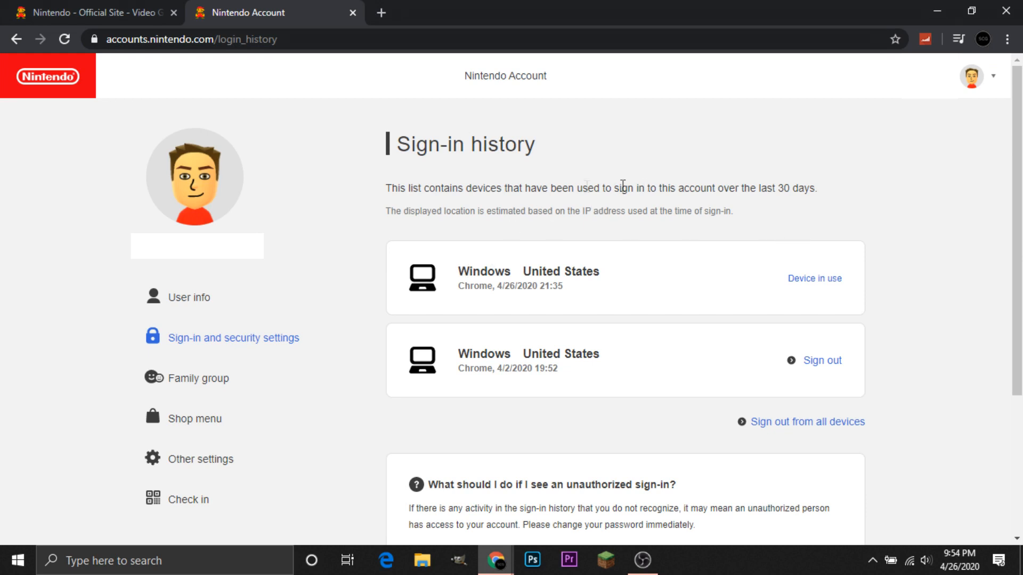
mouse_move(856, 425)
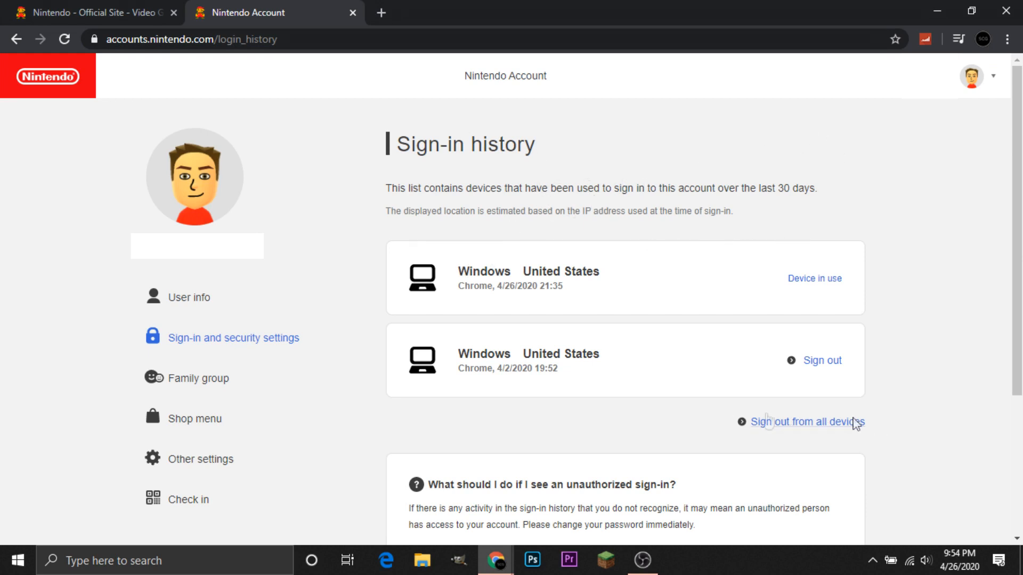
mouse_move(737, 403)
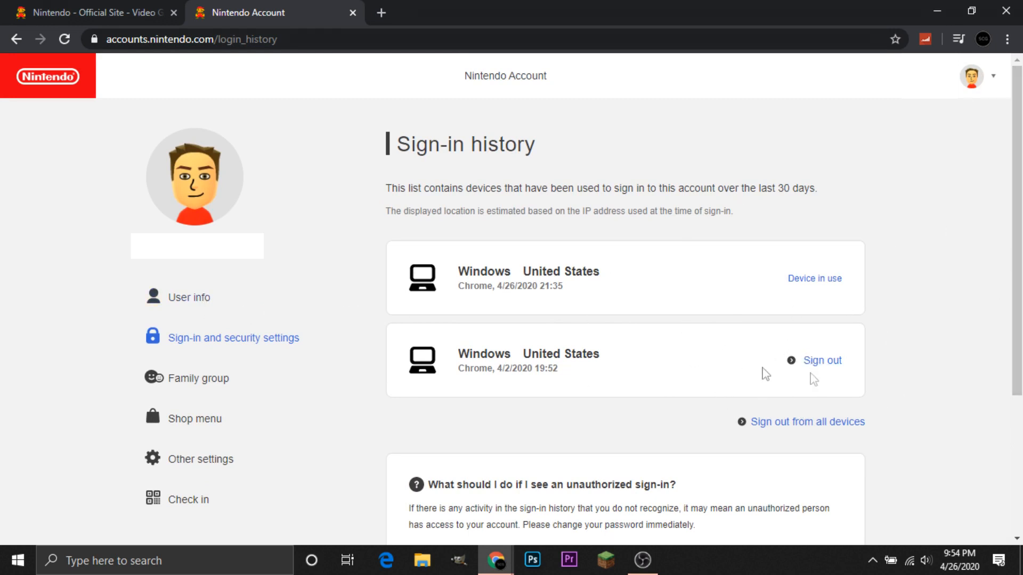
mouse_move(777, 350)
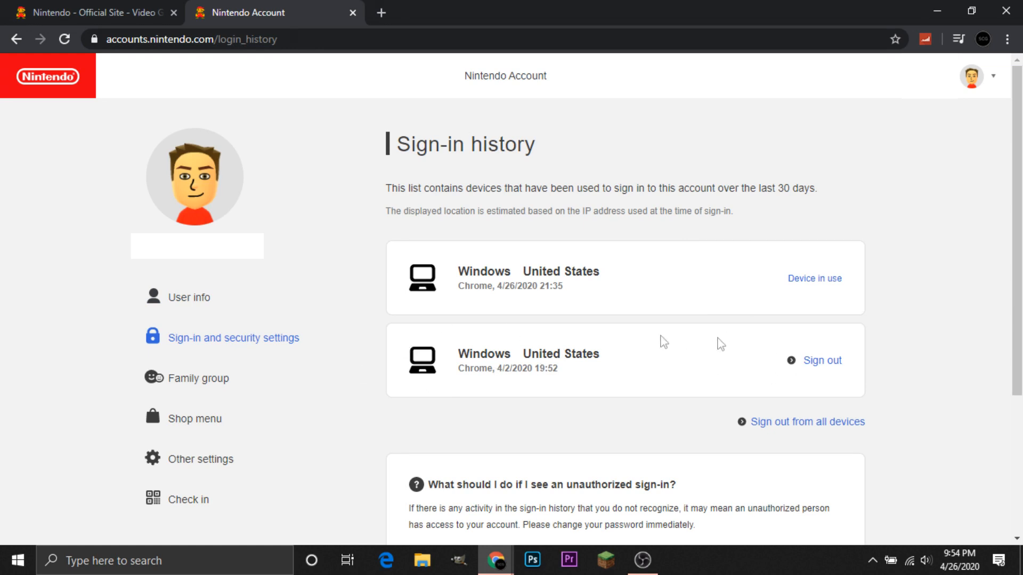
Return to Sign-in and security settings and scroll to check 2-Step Verification shows as Set.
left_click(233, 338)
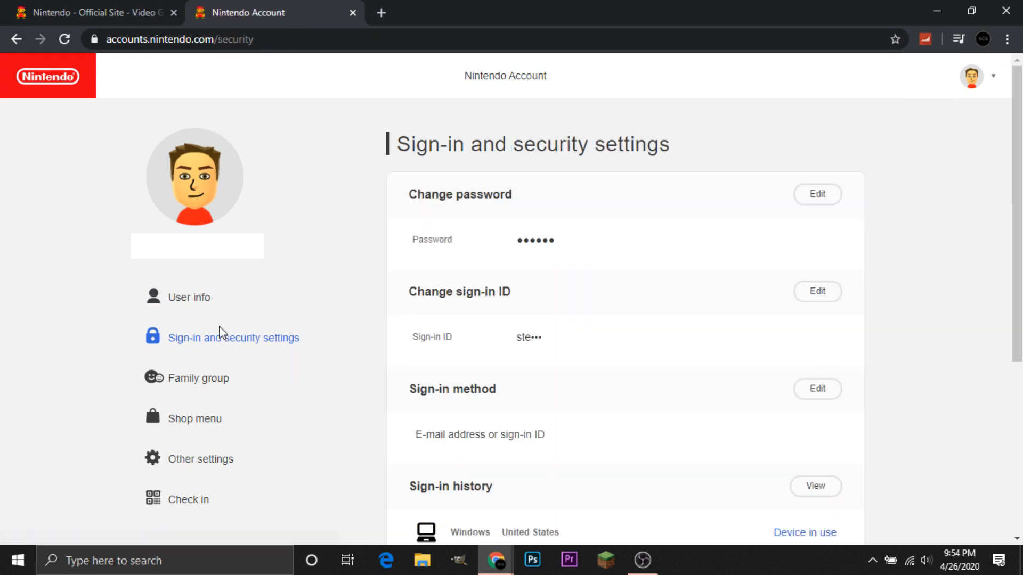
mouse_move(612, 292)
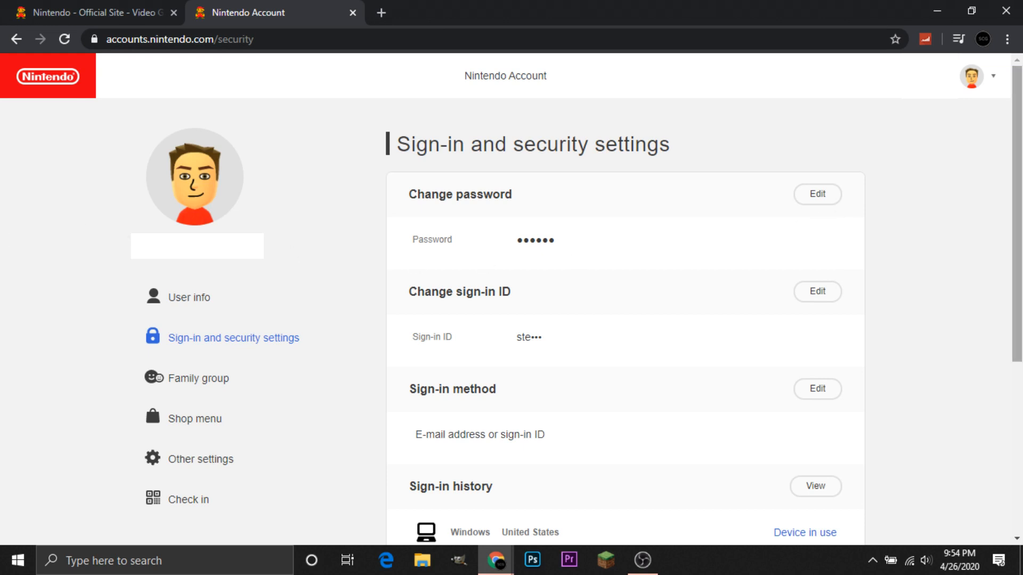
scroll("down", 3)
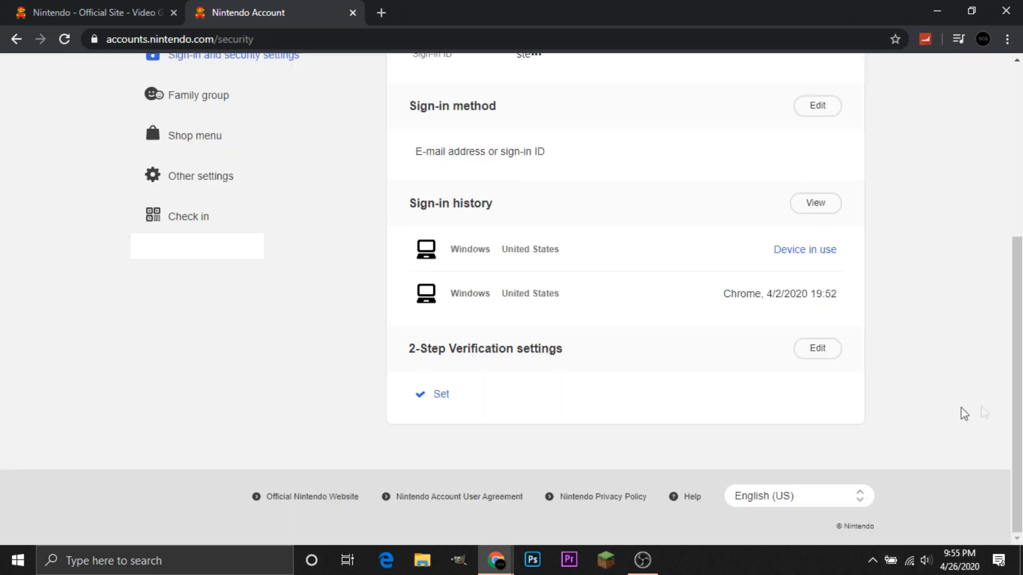
mouse_move(827, 432)
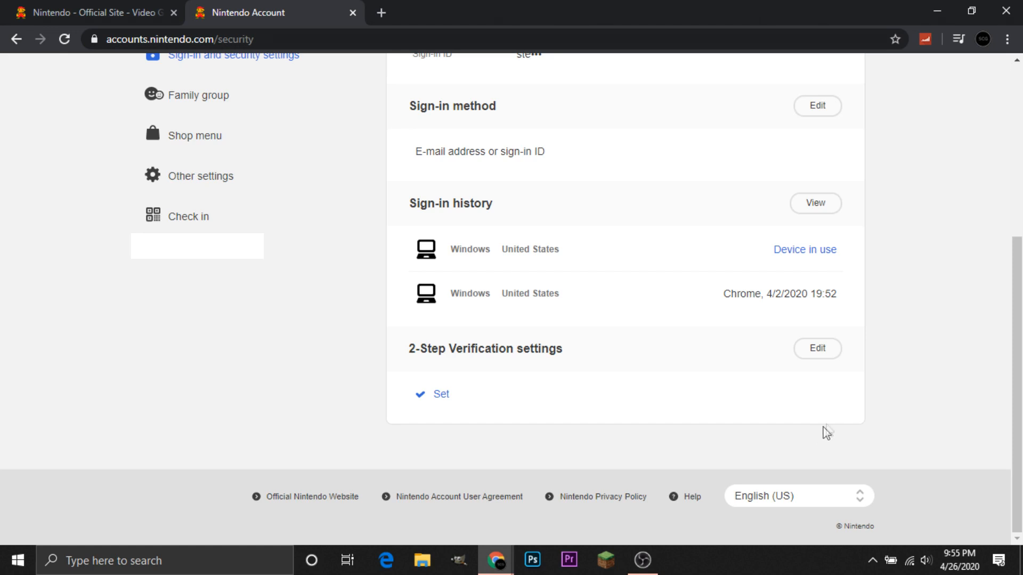
scroll("up", 3)
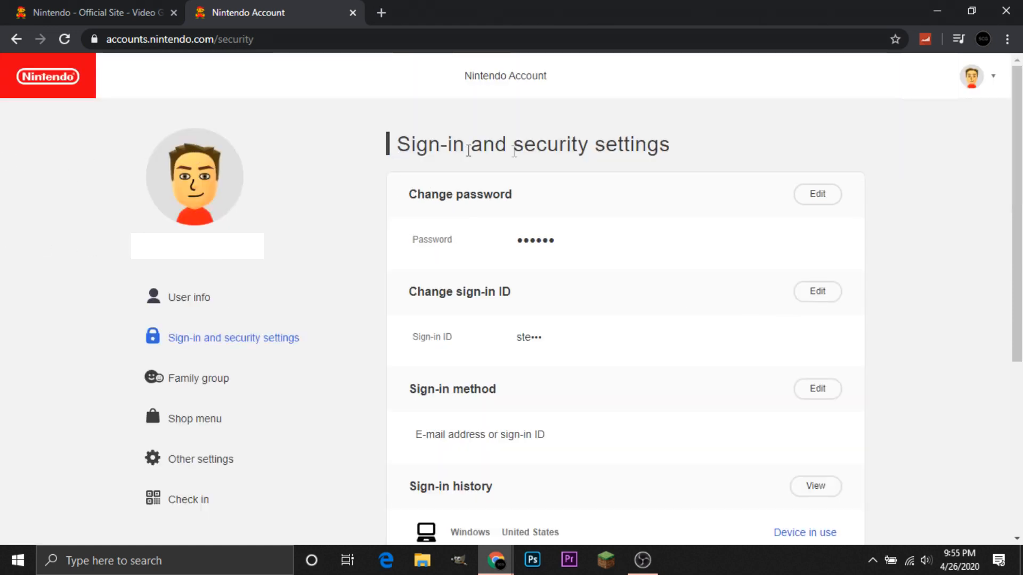
mouse_move(541, 325)
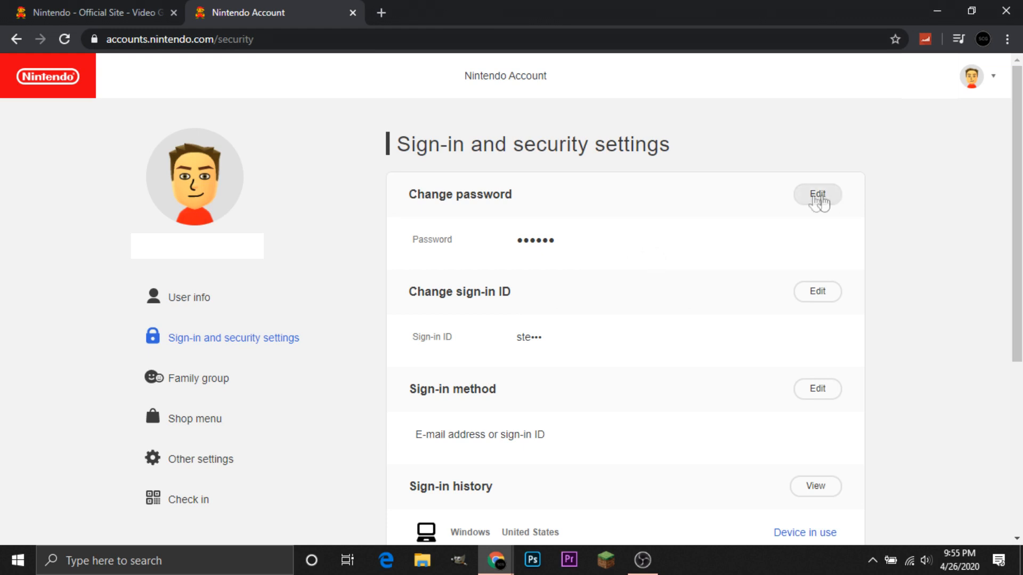
mouse_move(475, 231)
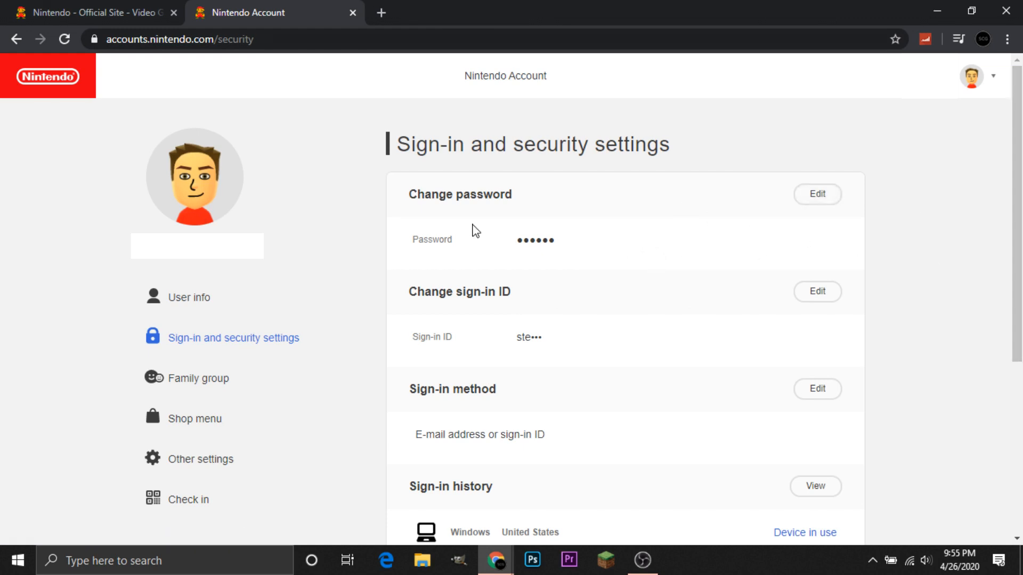
scroll("down", 3)
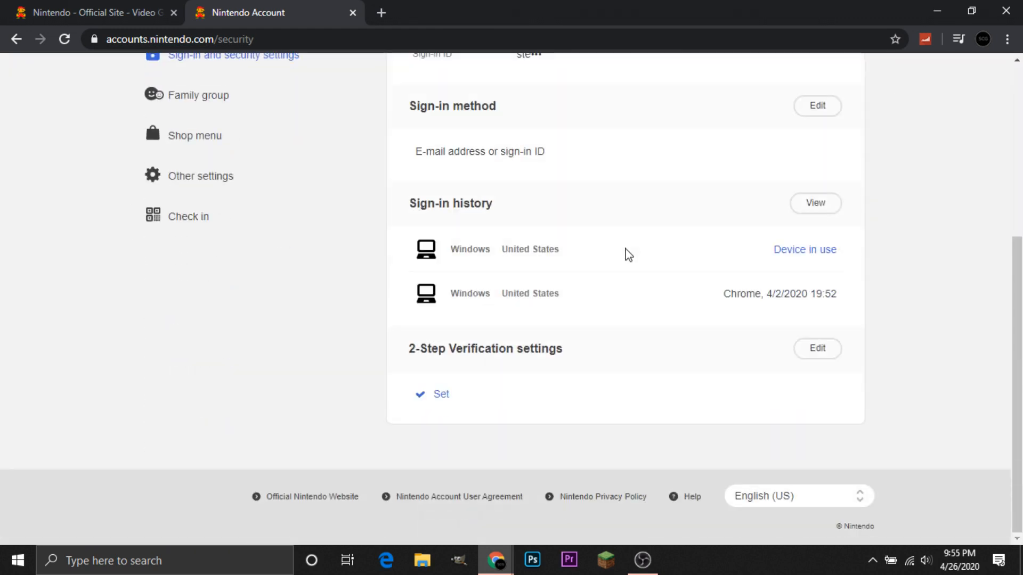
double_click(484, 349)
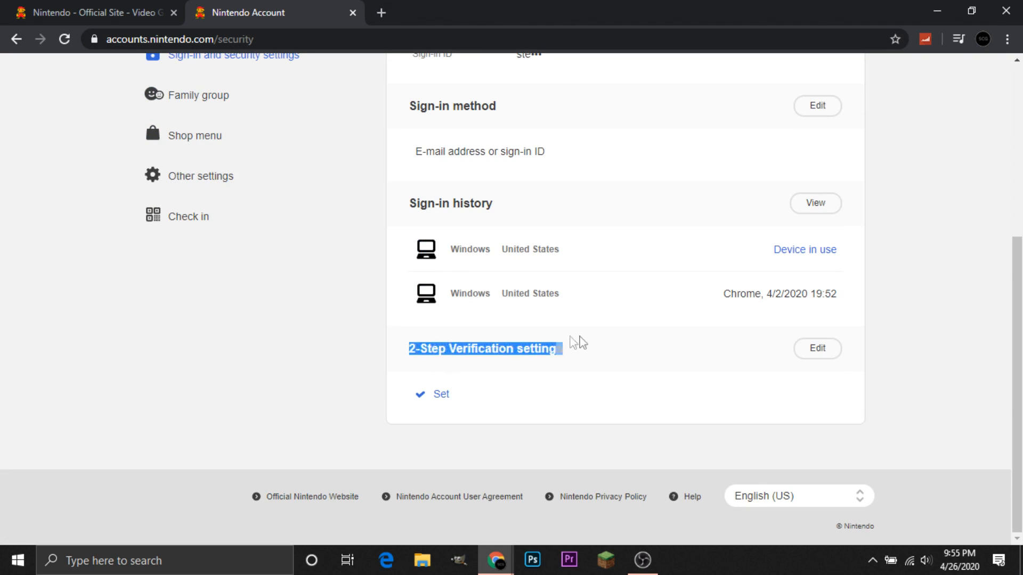
mouse_move(664, 372)
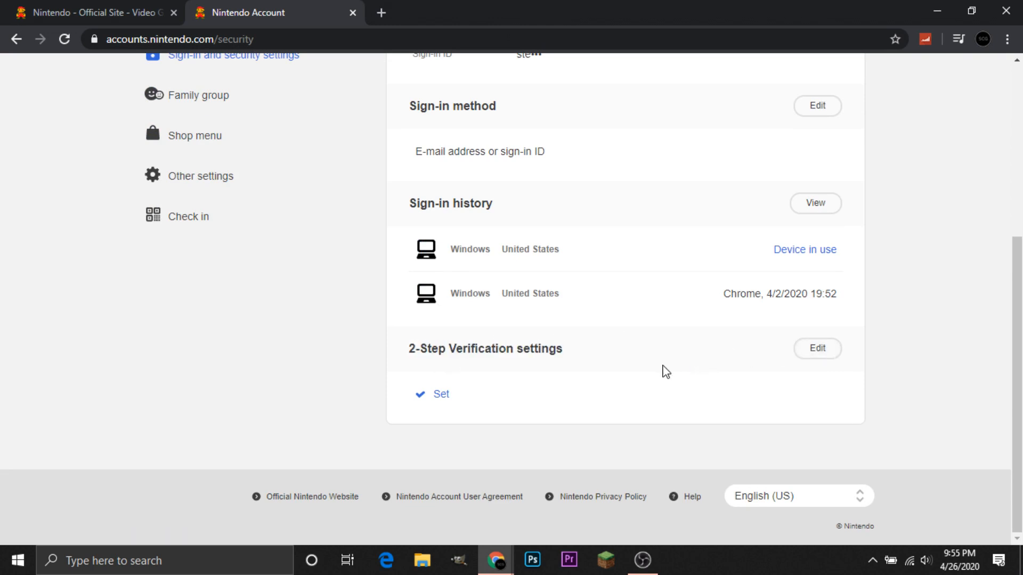
scroll("up", 3)
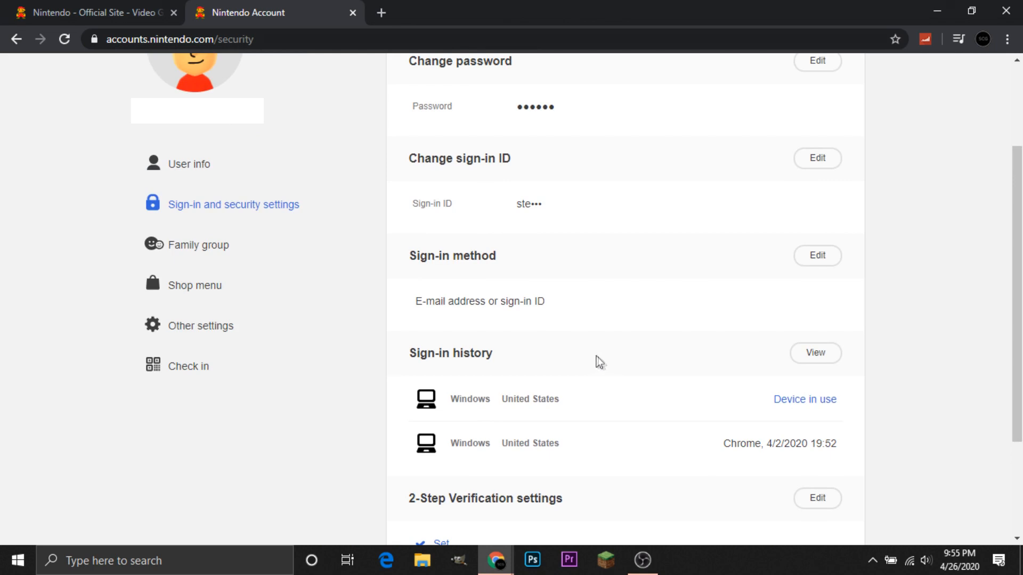
scroll("up", 3)
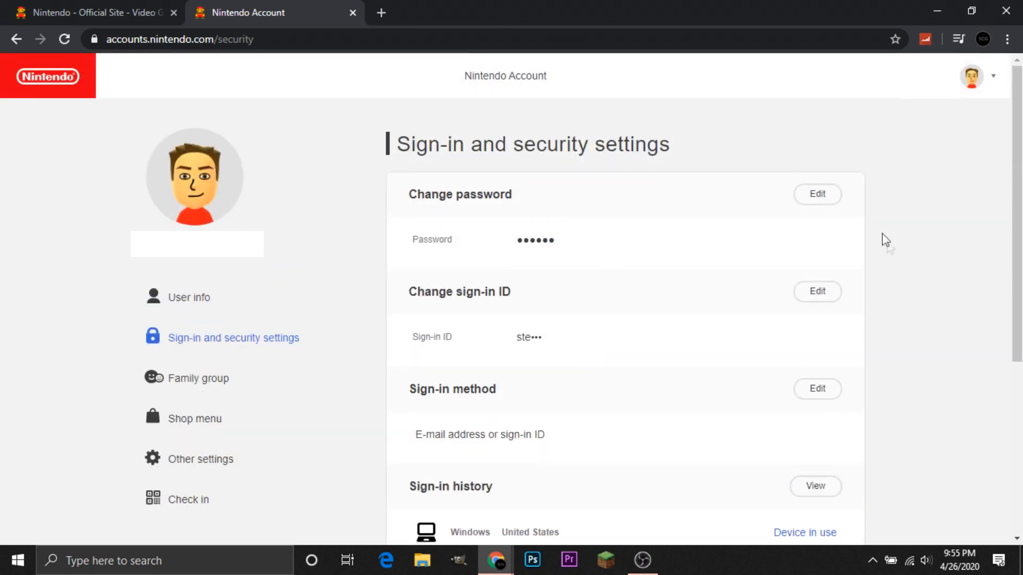
mouse_move(704, 149)
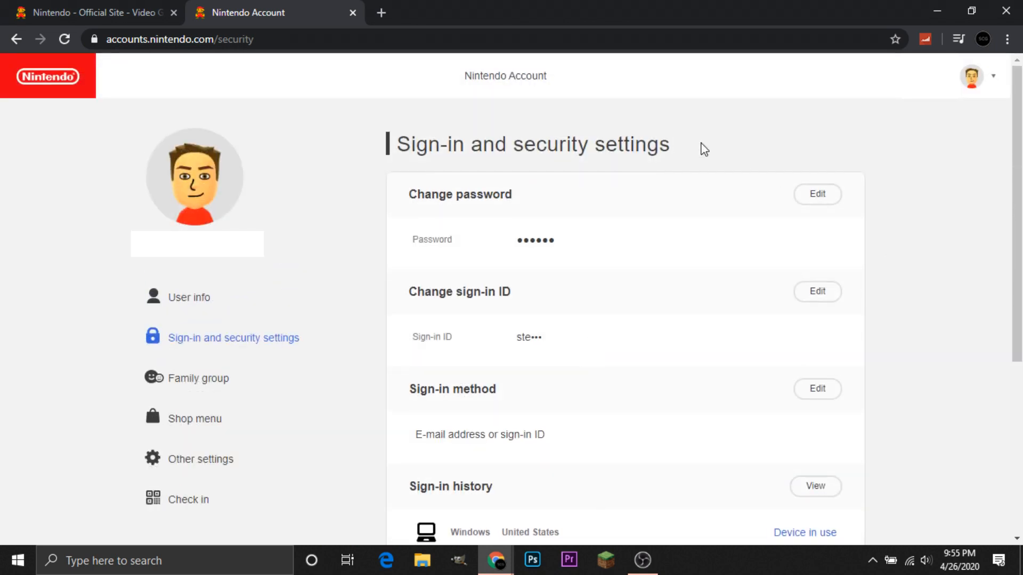